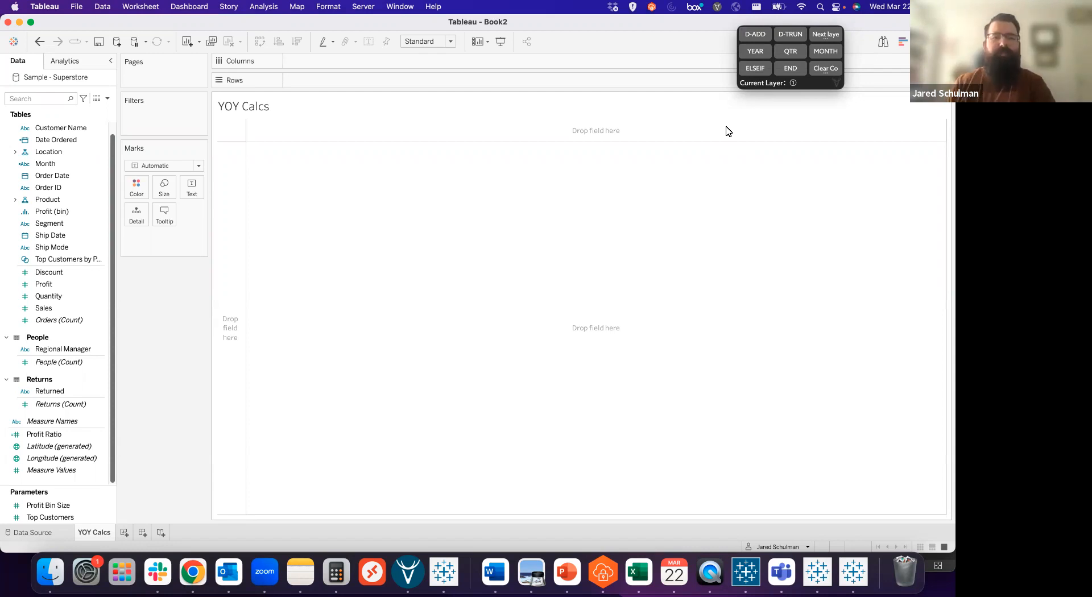
mouse_move(290, 212)
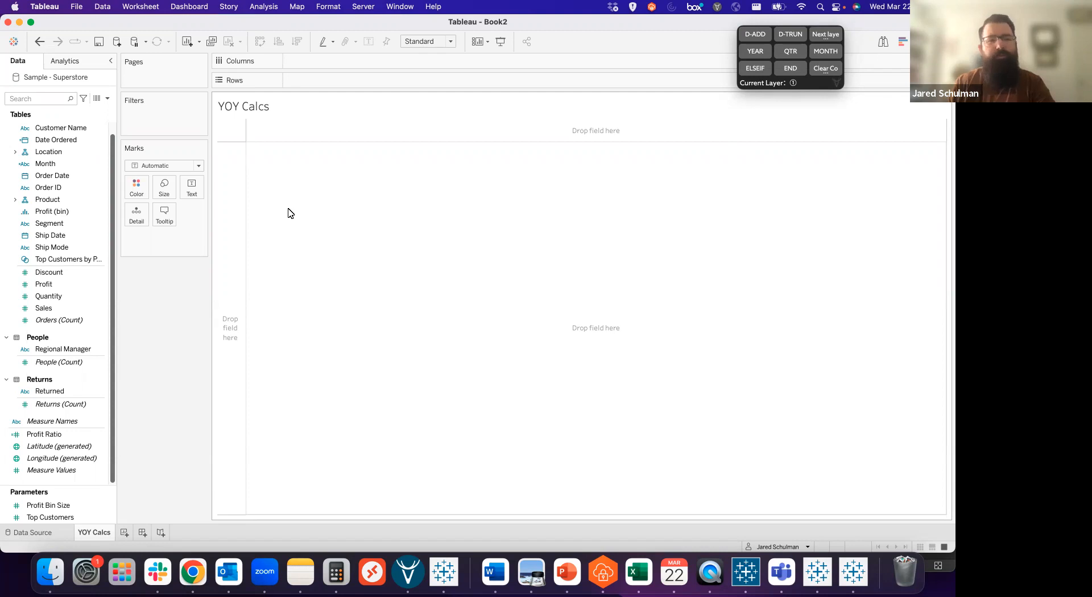
mouse_move(173, 285)
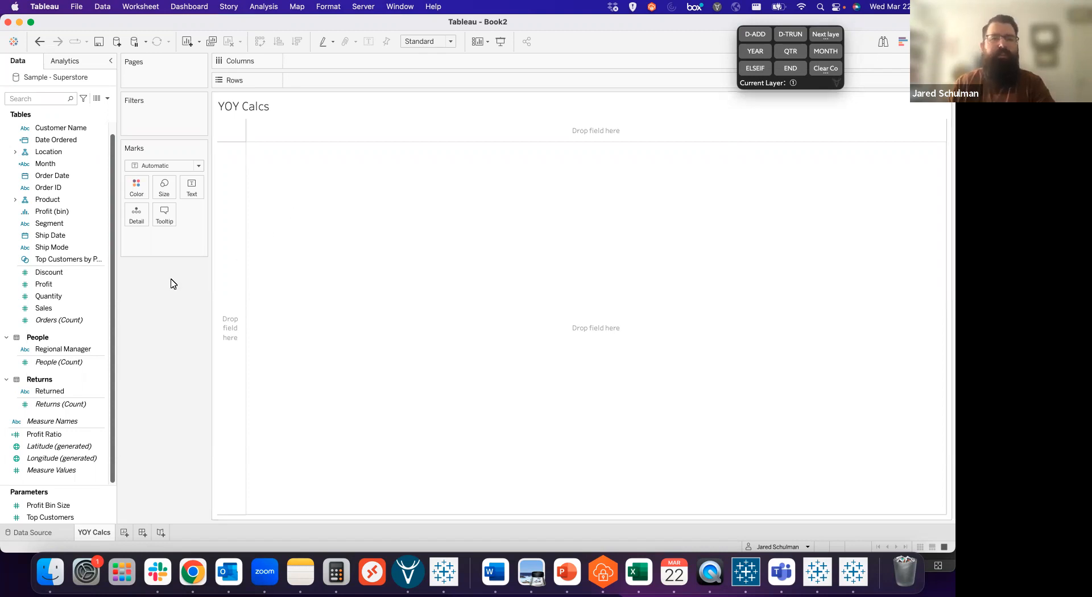
mouse_move(158, 265)
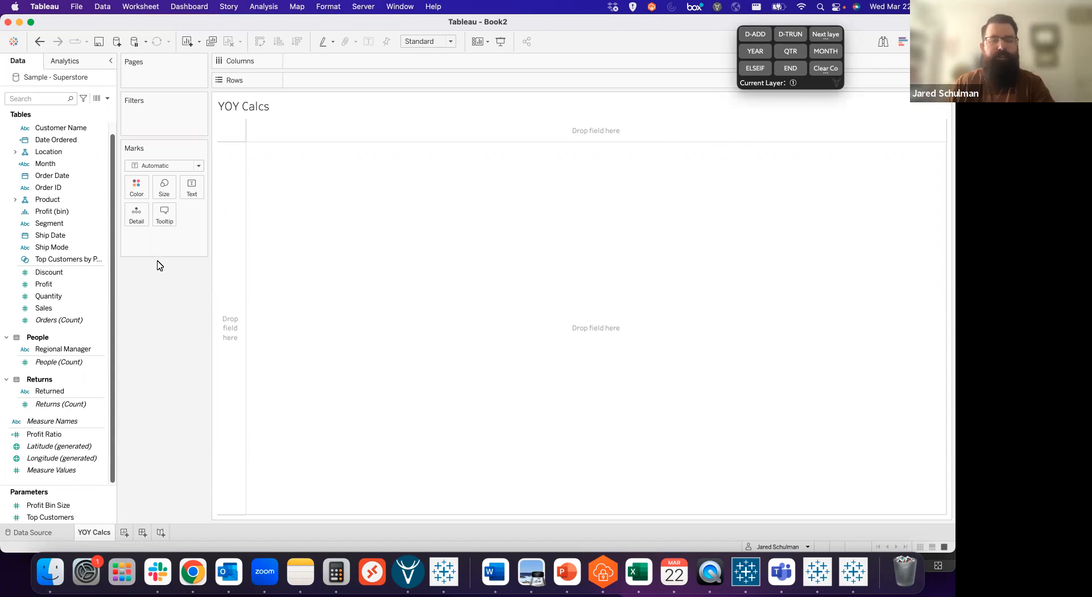
Step: Create a Start Date parameter with Date data type
left_click(107, 98)
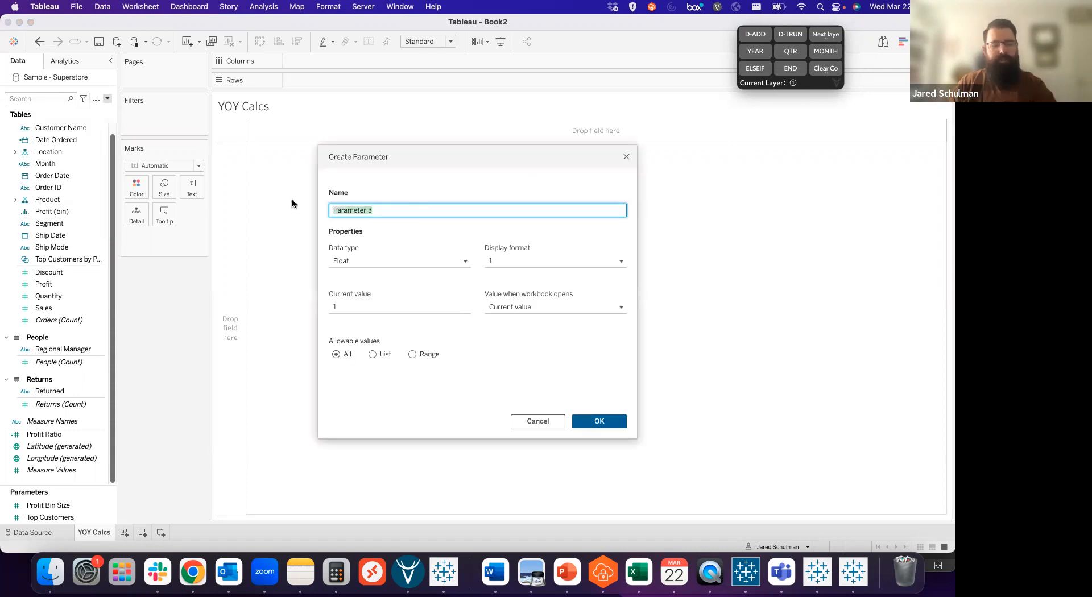
type("Start")
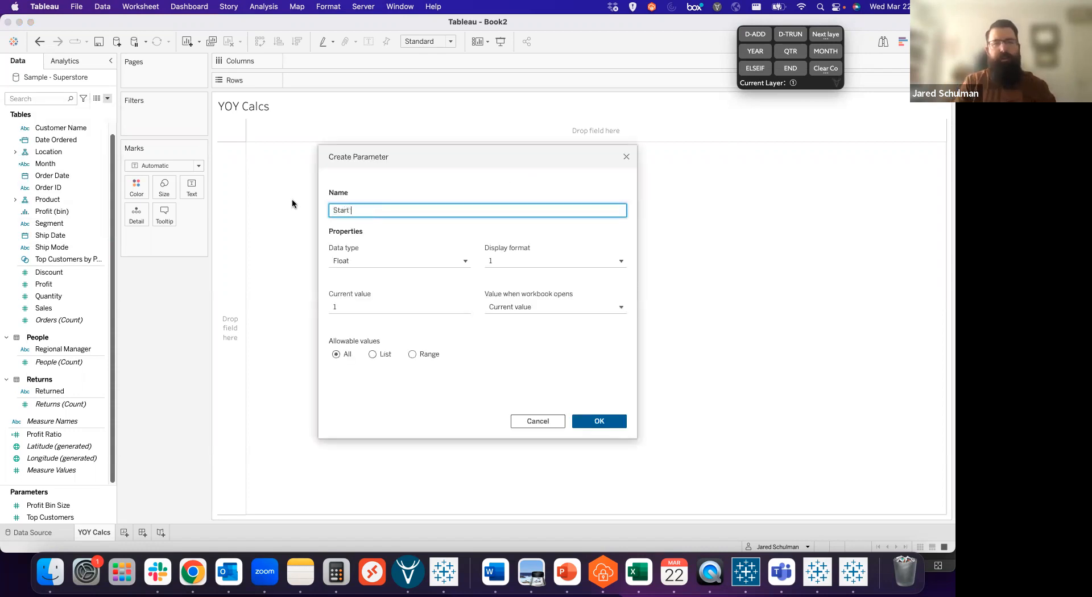
left_click(399, 261)
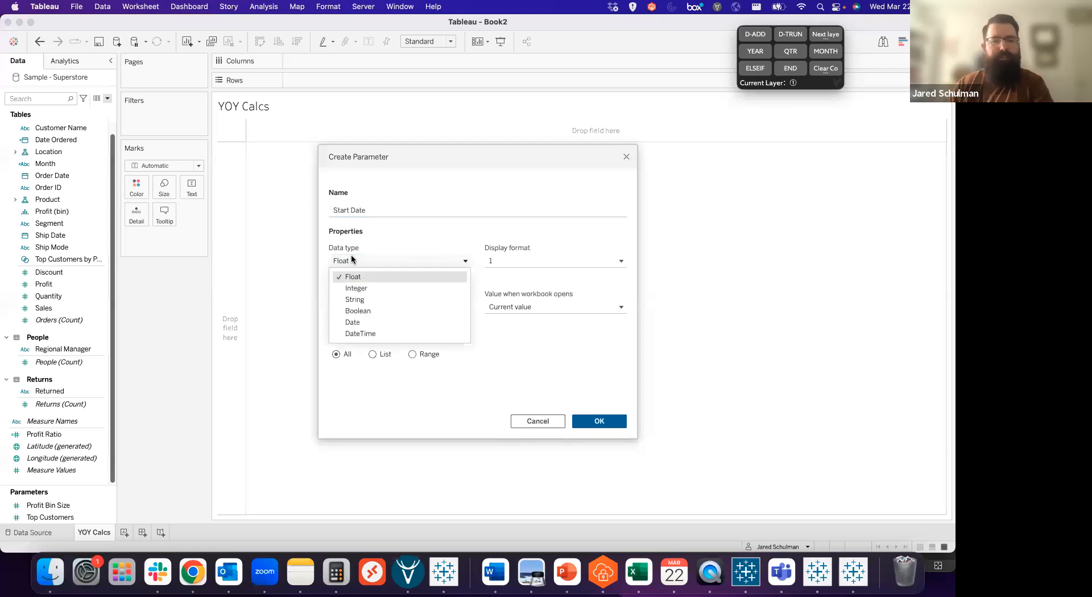
left_click(352, 322)
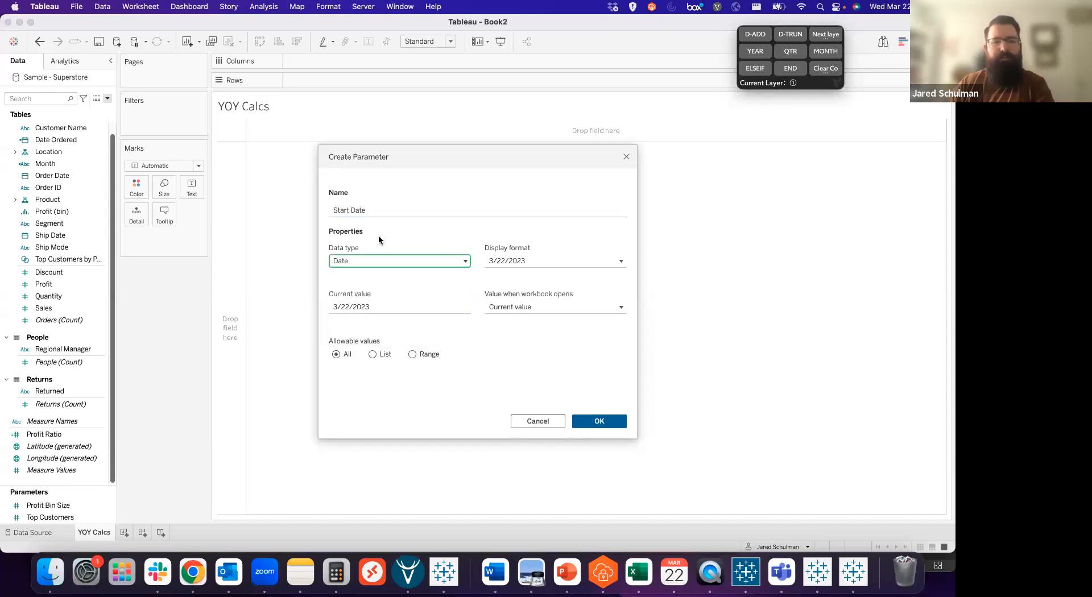
left_click(597, 420)
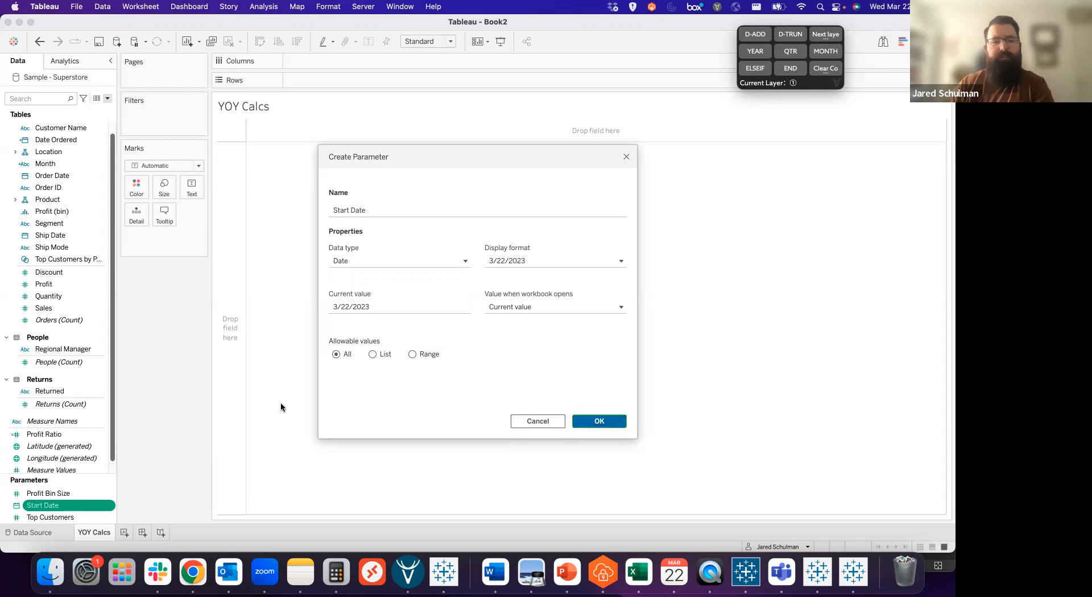
Step: Duplicate Start Date and rename the copy to End Date
right_click(42, 505)
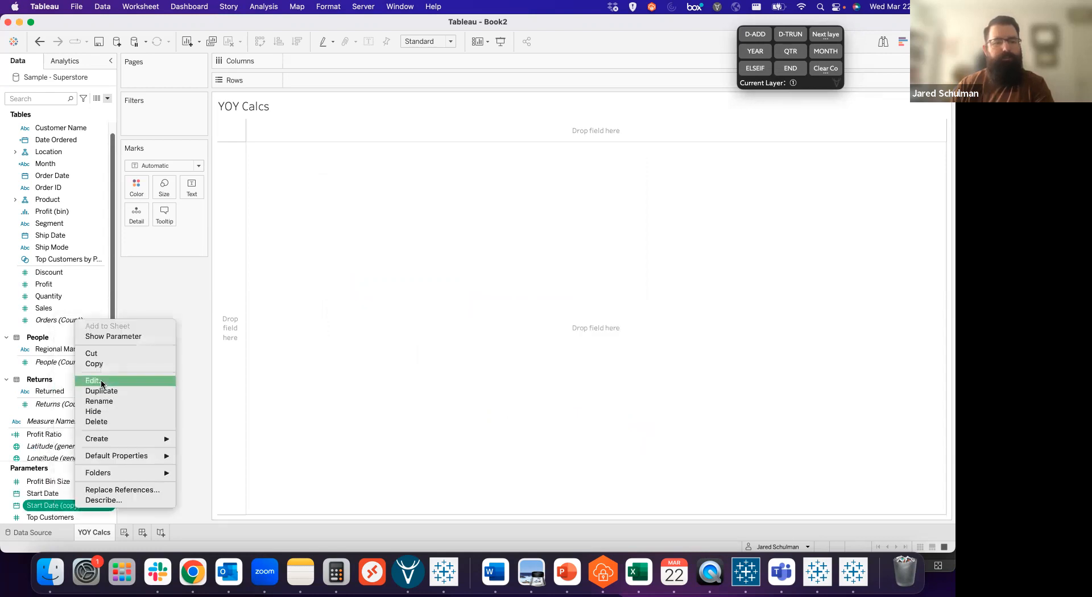
left_click(92, 381)
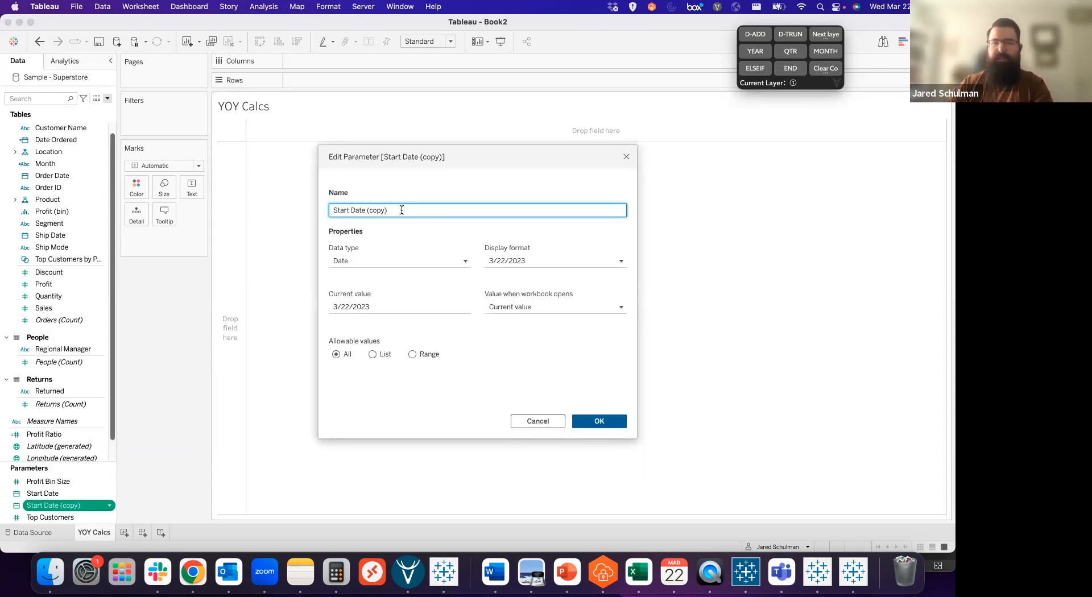
type("Start Date")
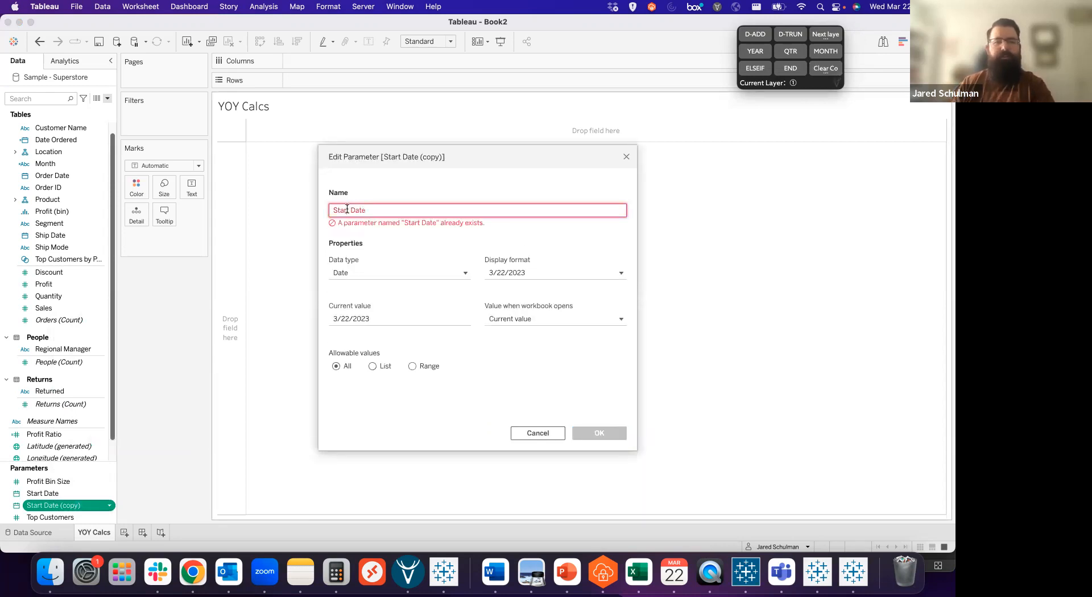
type("End Date")
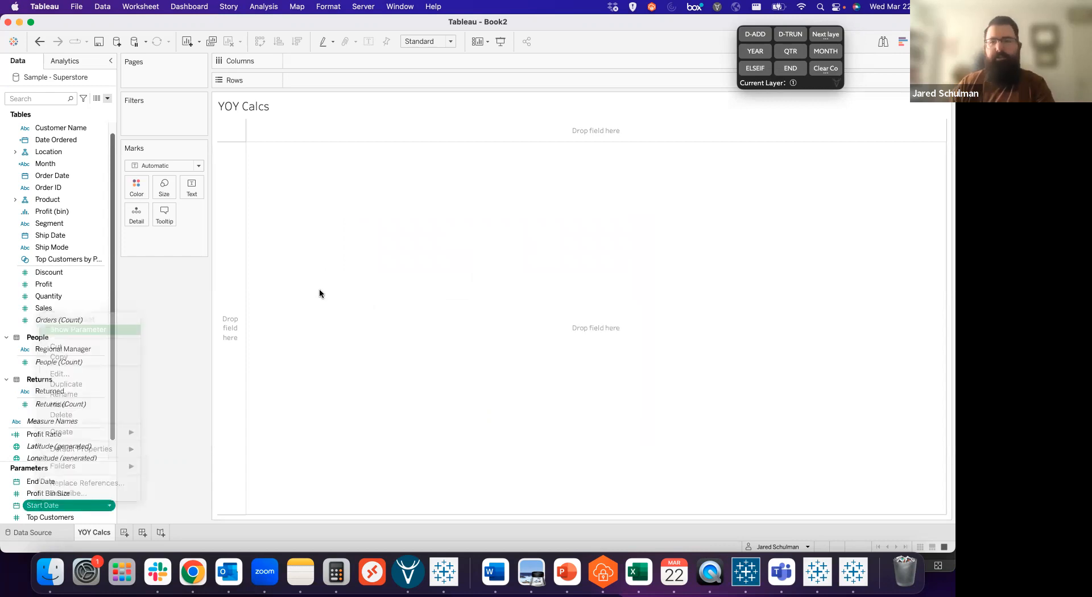
Step: Show both parameter controls on the sheet and set Start Date to January 1, 2023
left_click(78, 329)
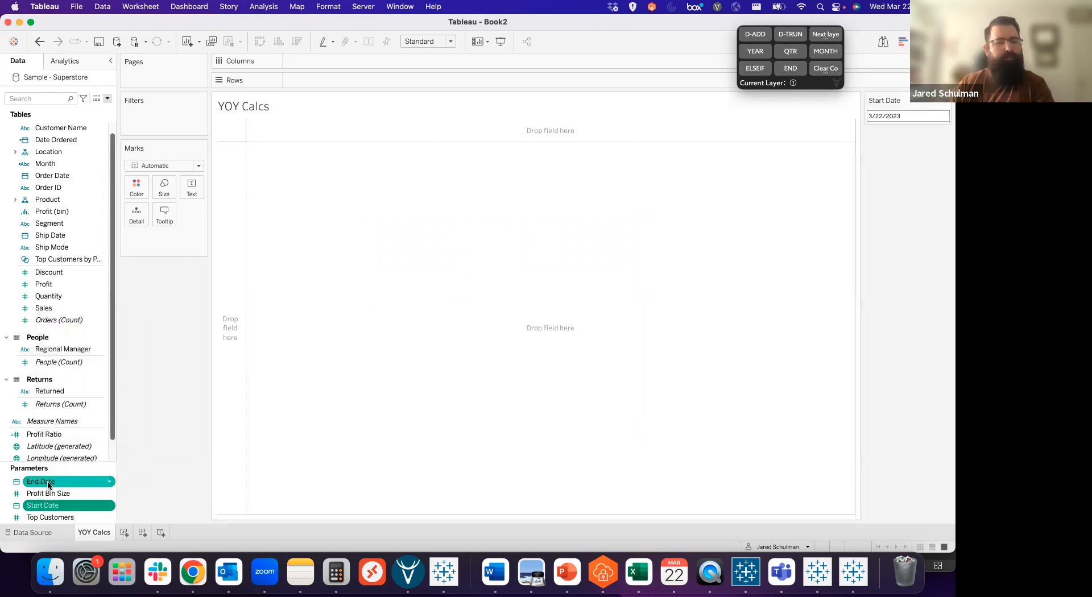
left_click(41, 482)
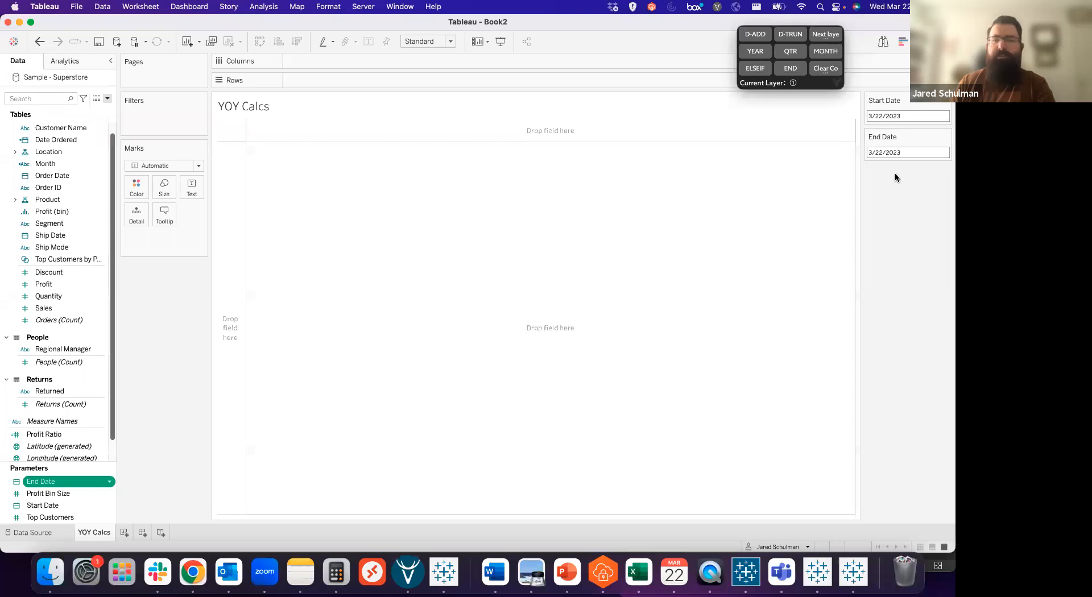
left_click(908, 116)
type("1")
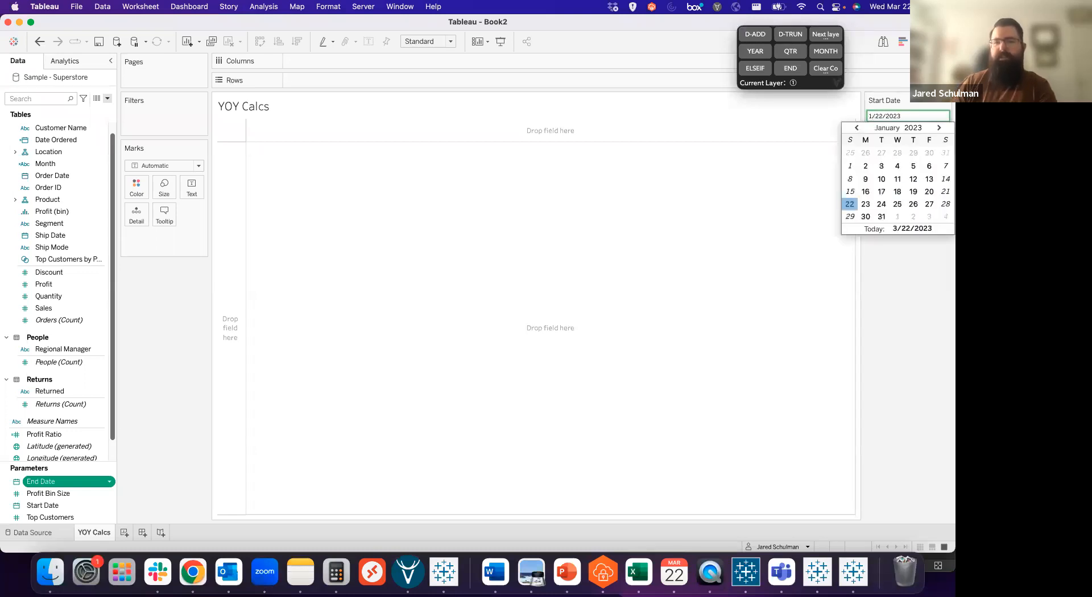
left_click(848, 166)
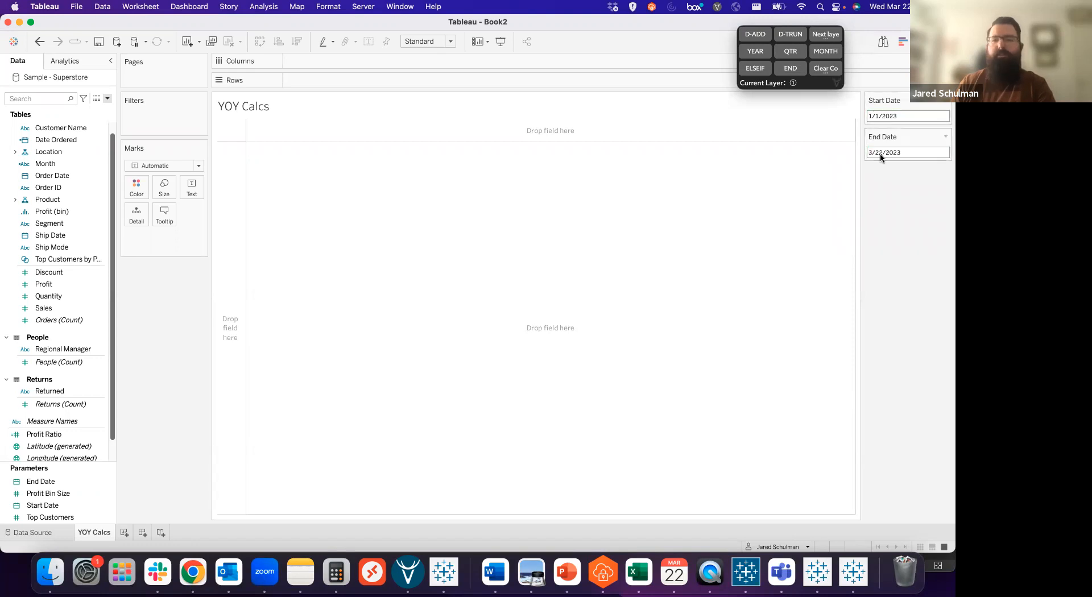
mouse_move(888, 244)
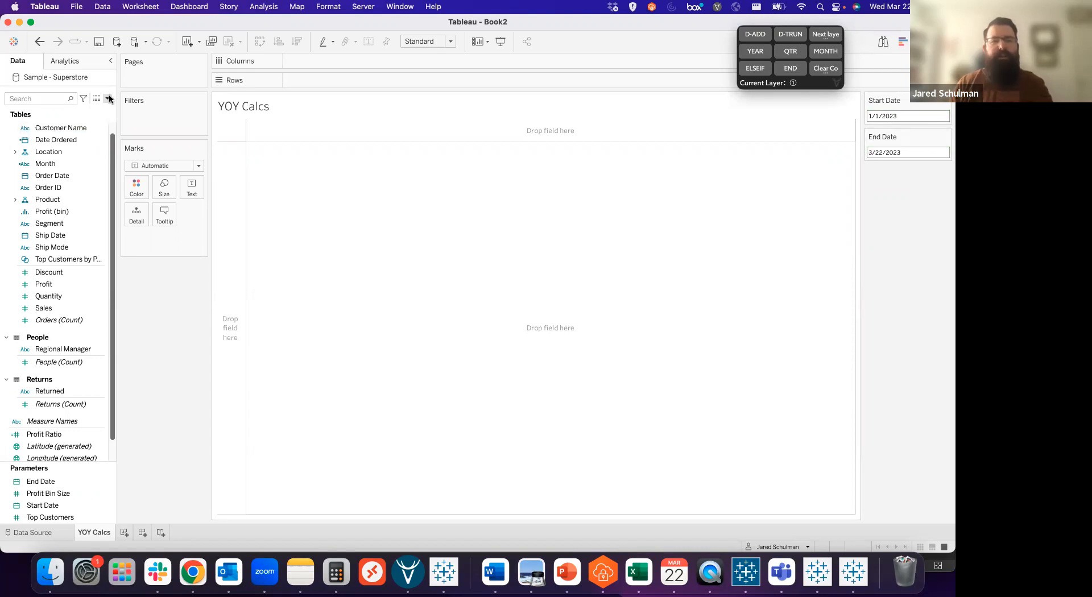
Step: Start a Current Period Sales field testing Date Ordered between Start Date and End Date
left_click(107, 98)
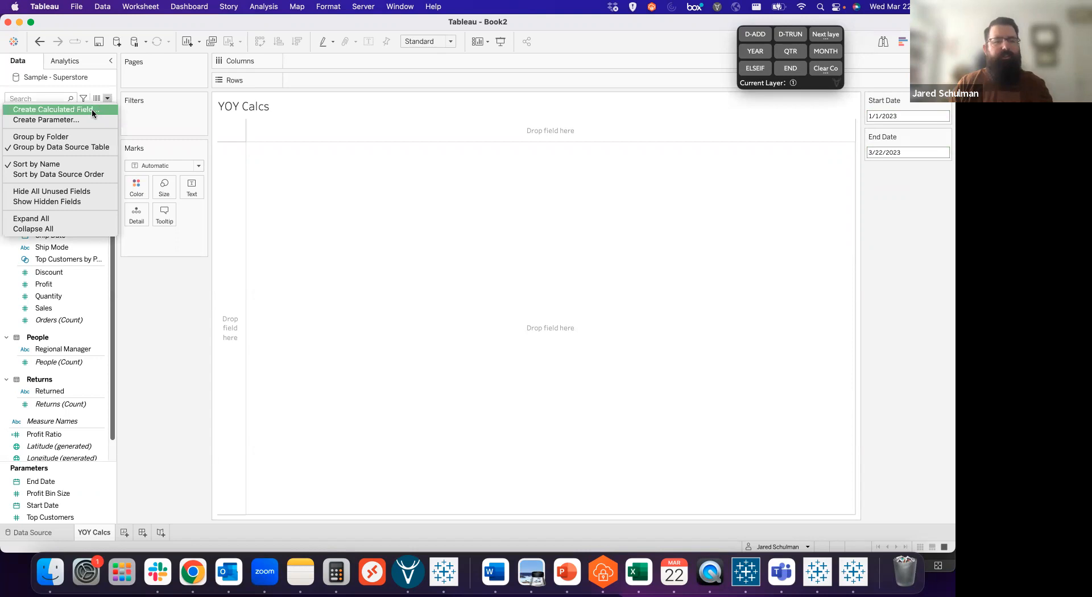
left_click(59, 109)
type("Current Period Sales")
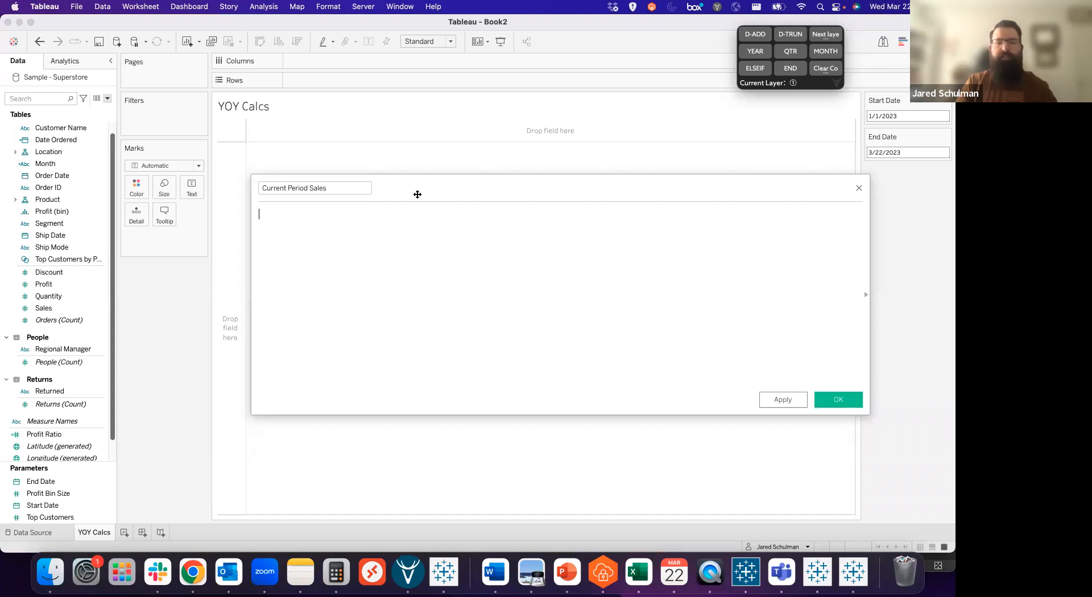
type("[Date Ordered]")
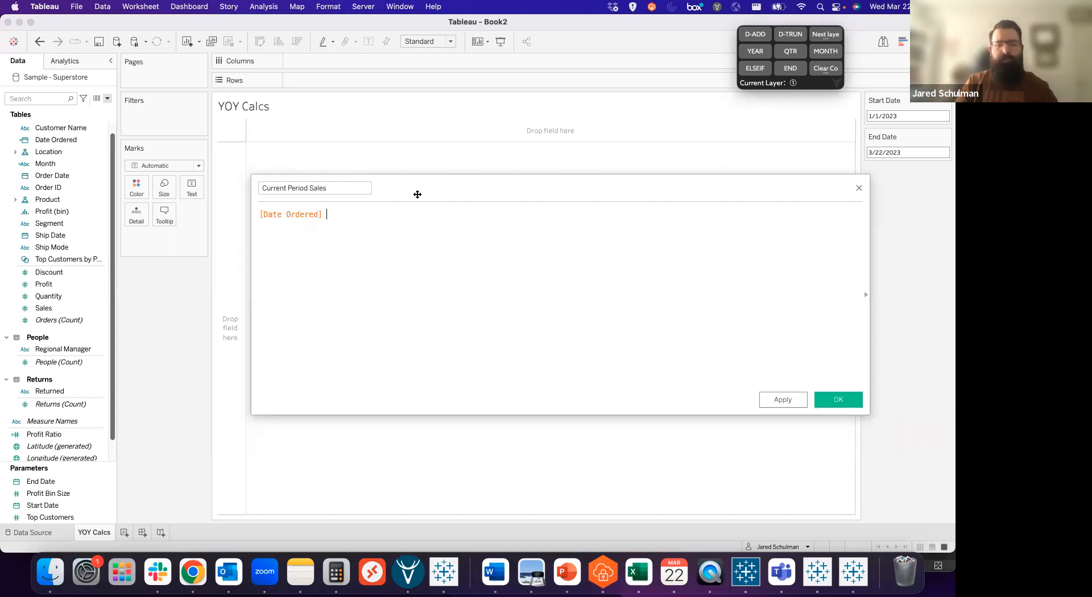
type(">=")
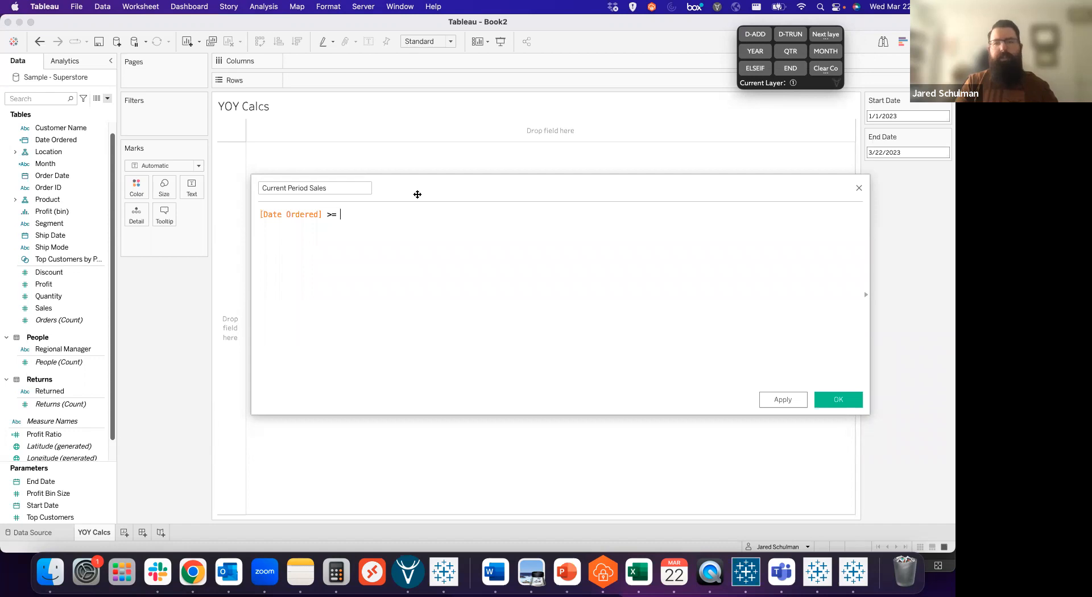
type("[Start Date] AND")
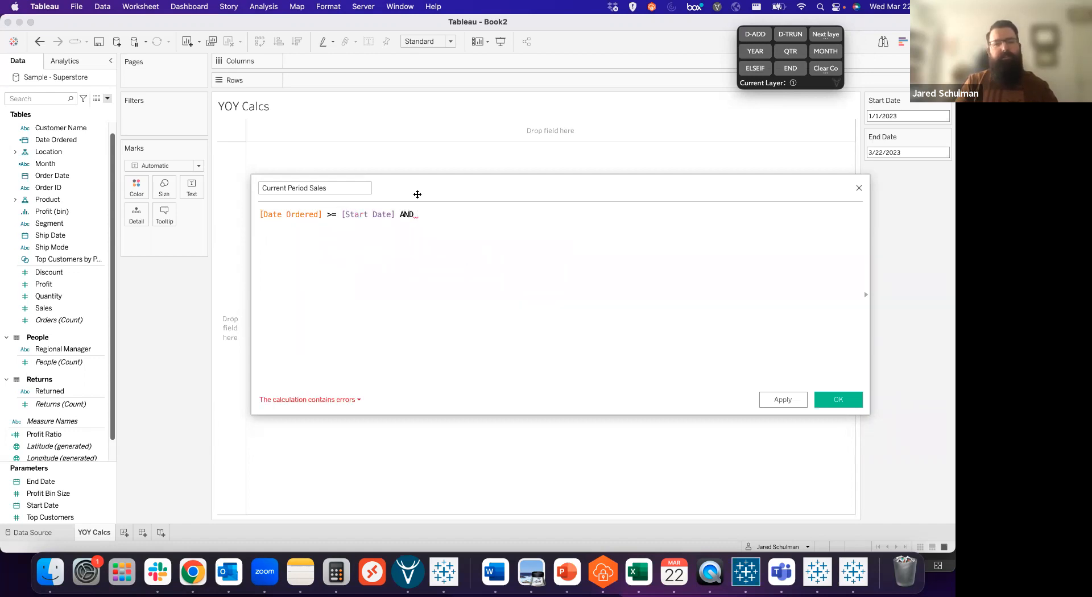
type("[Date Ordered]")
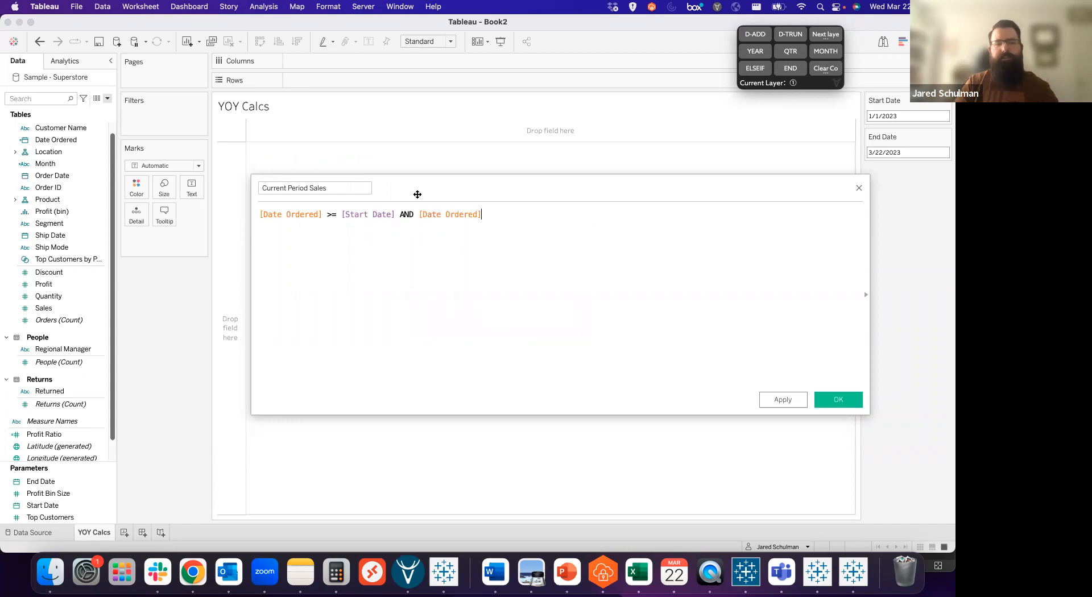
type("<= end")
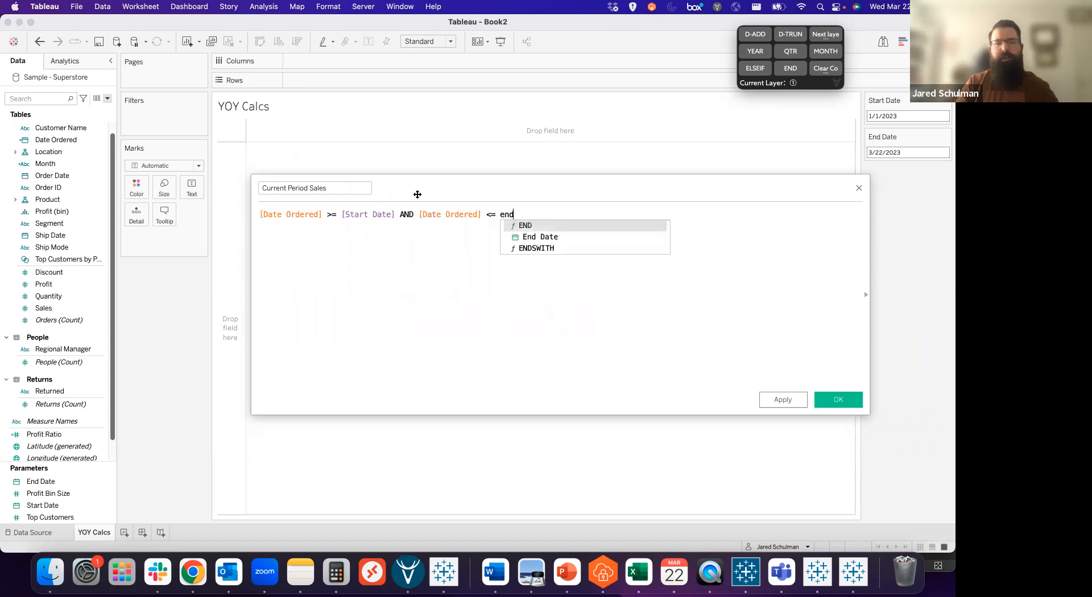
left_click(539, 237)
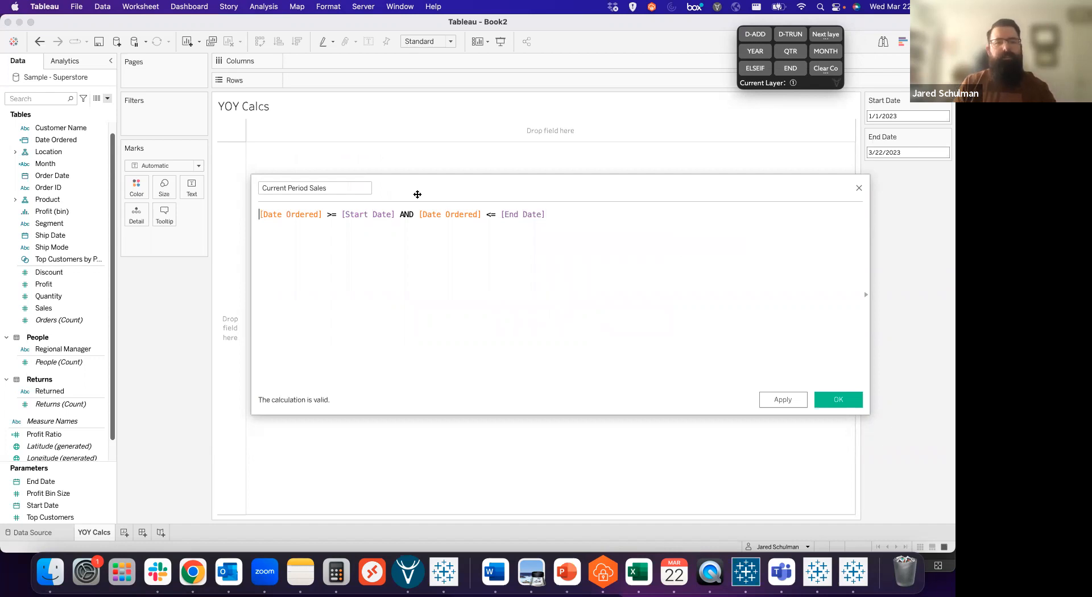
Step: Wrap the condition in IF … THEN [Sales] END and save the calculation
type("IF")
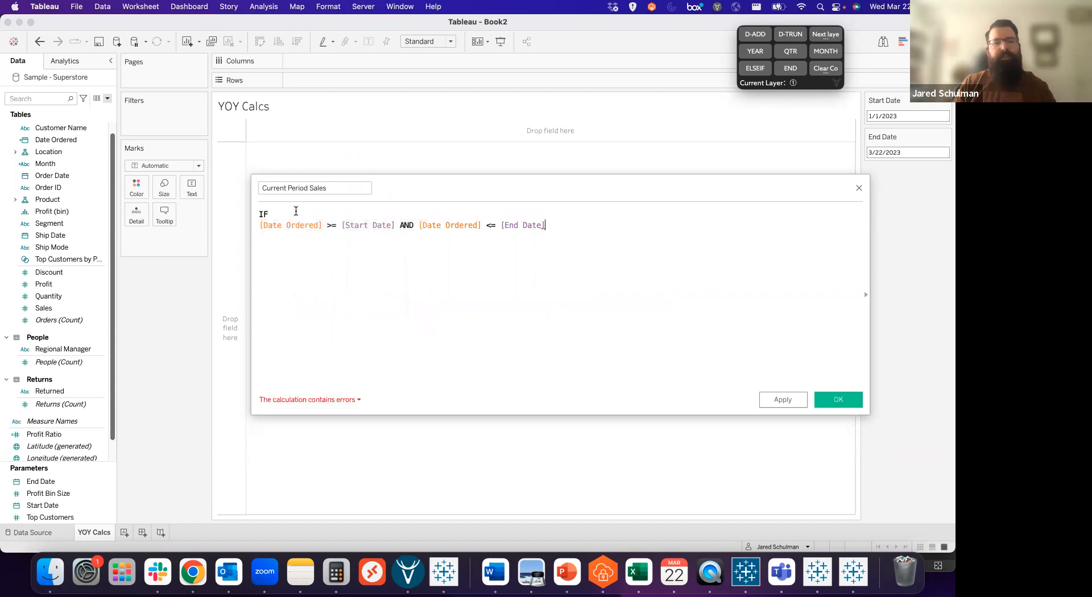
mouse_move(360, 229)
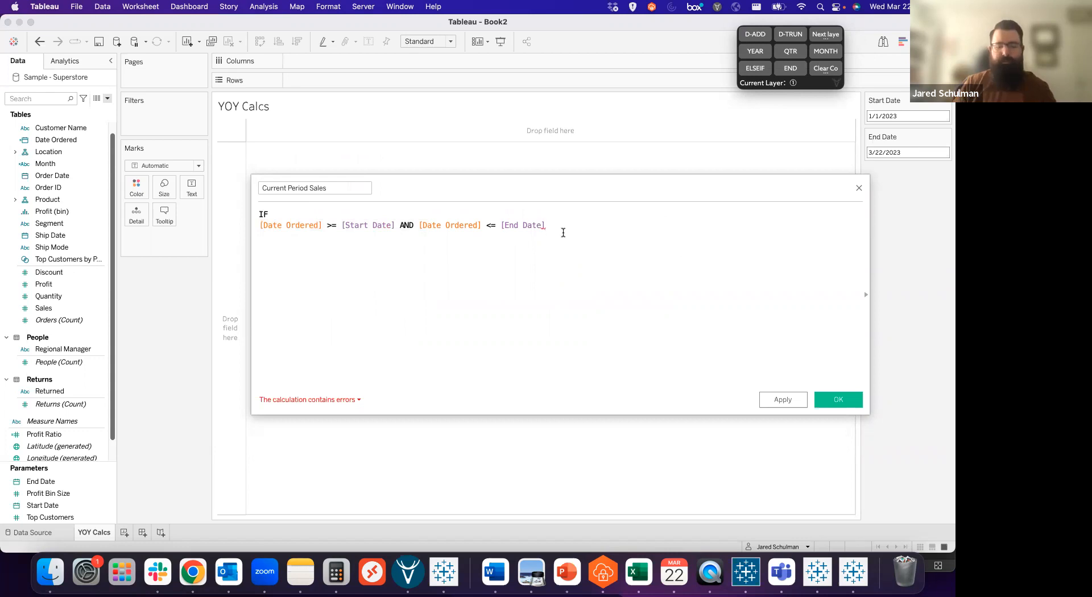
type("THEN sale")
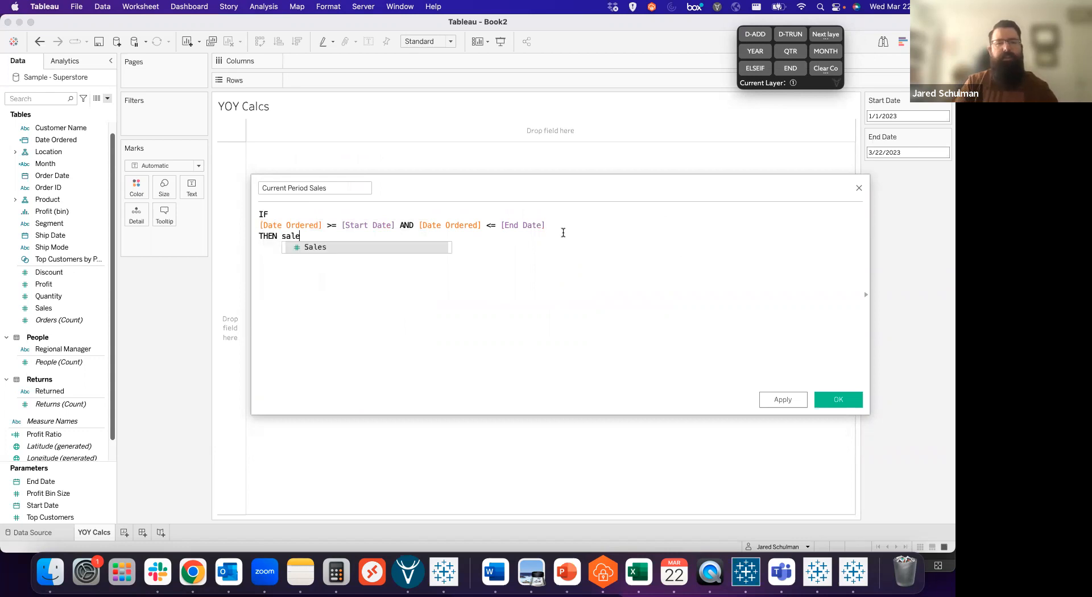
type("[Sales] END")
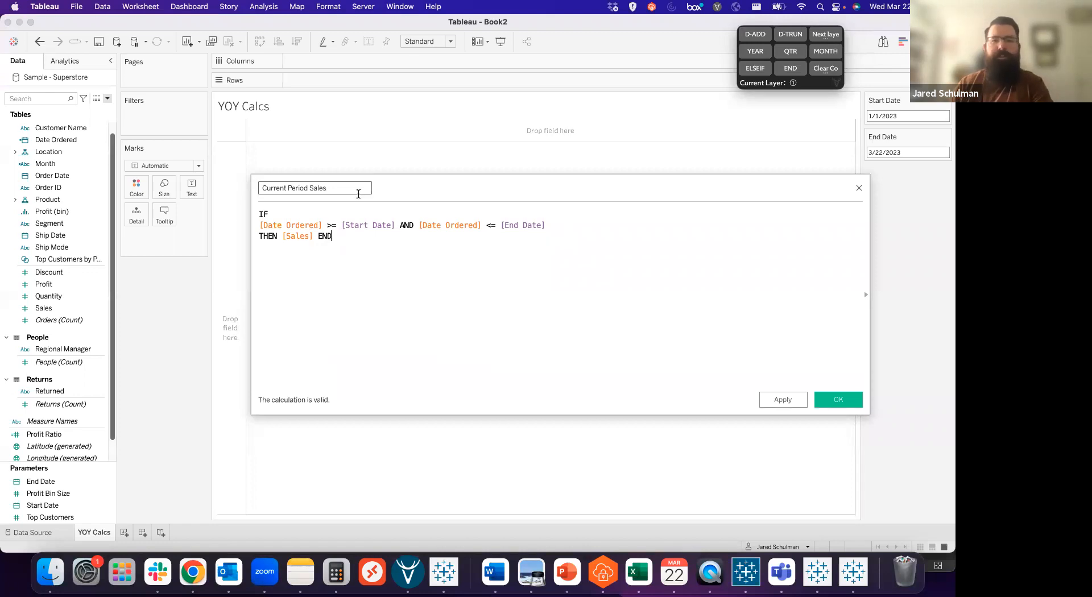
left_click(838, 399)
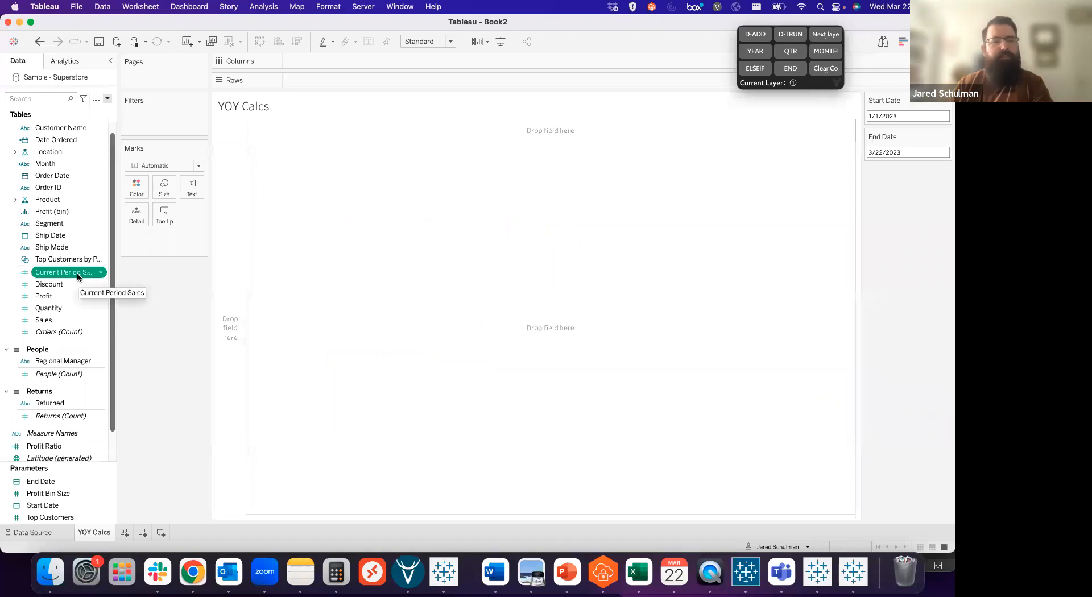
Step: Duplicate Current Period Sales as Prior Period Sales and shift Start Date back one year with DATEADD
right_click(66, 272)
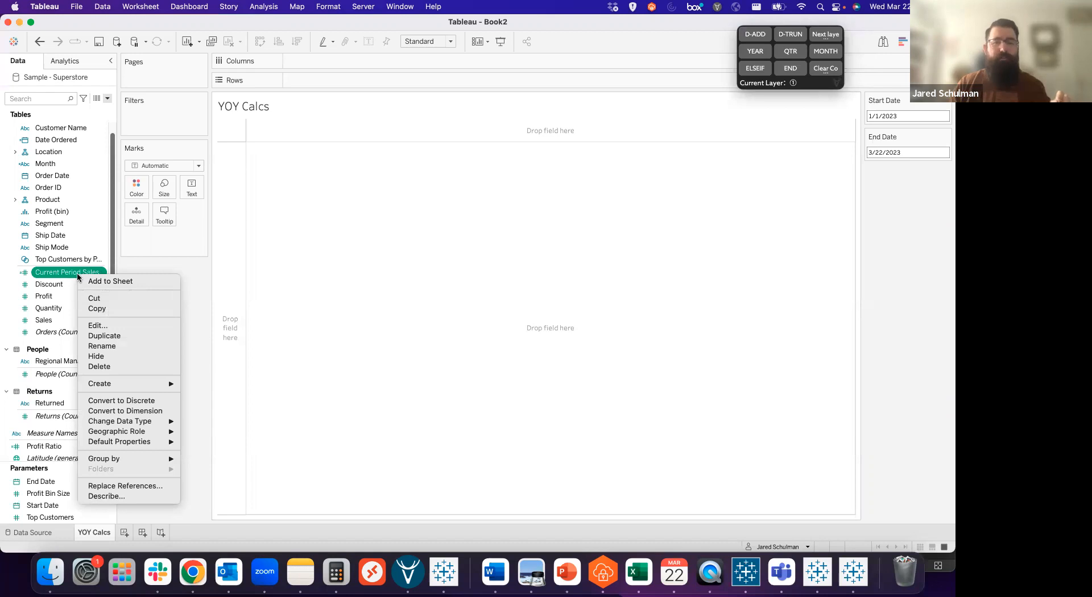
mouse_move(905, 118)
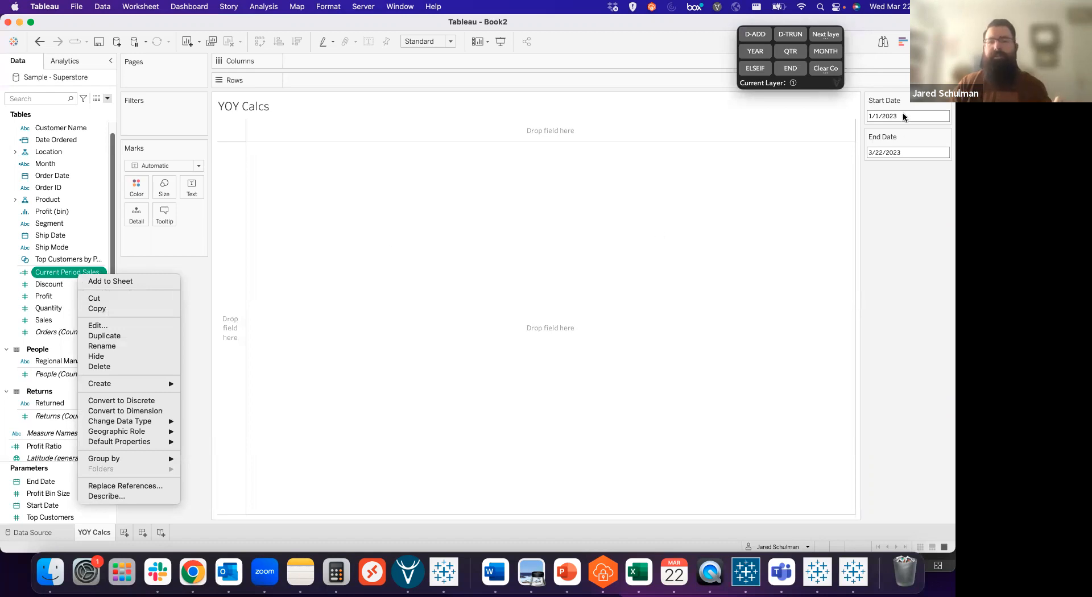
mouse_move(103, 336)
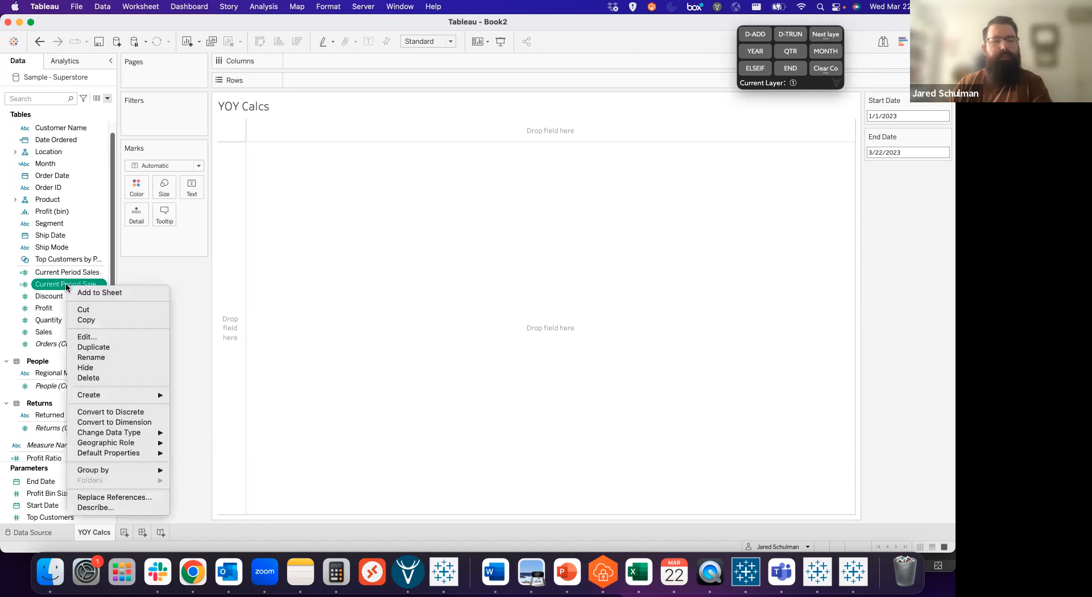
left_click(87, 337)
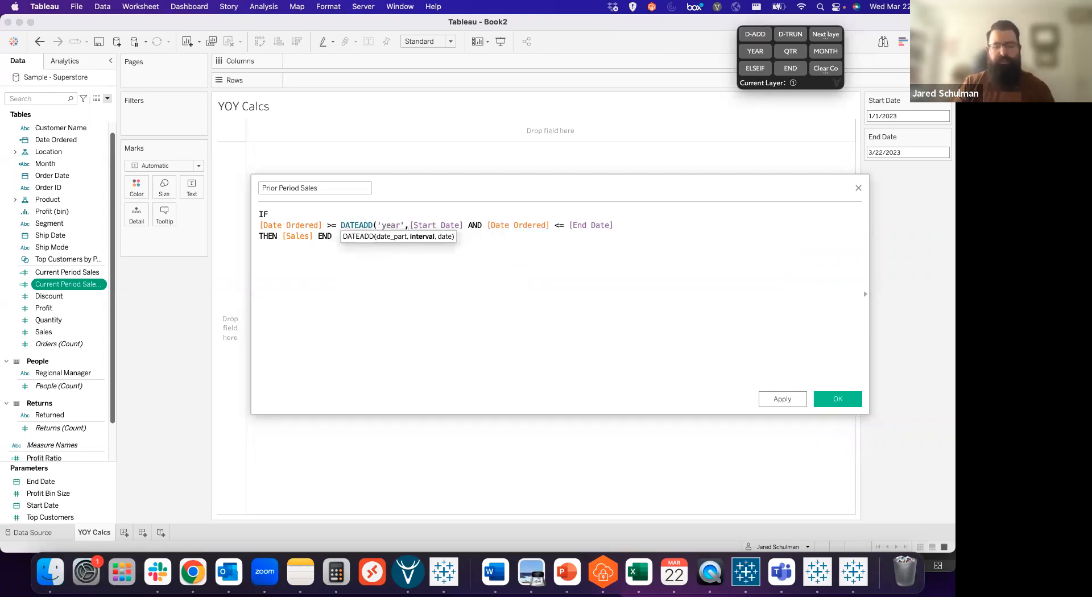
type("-1,")
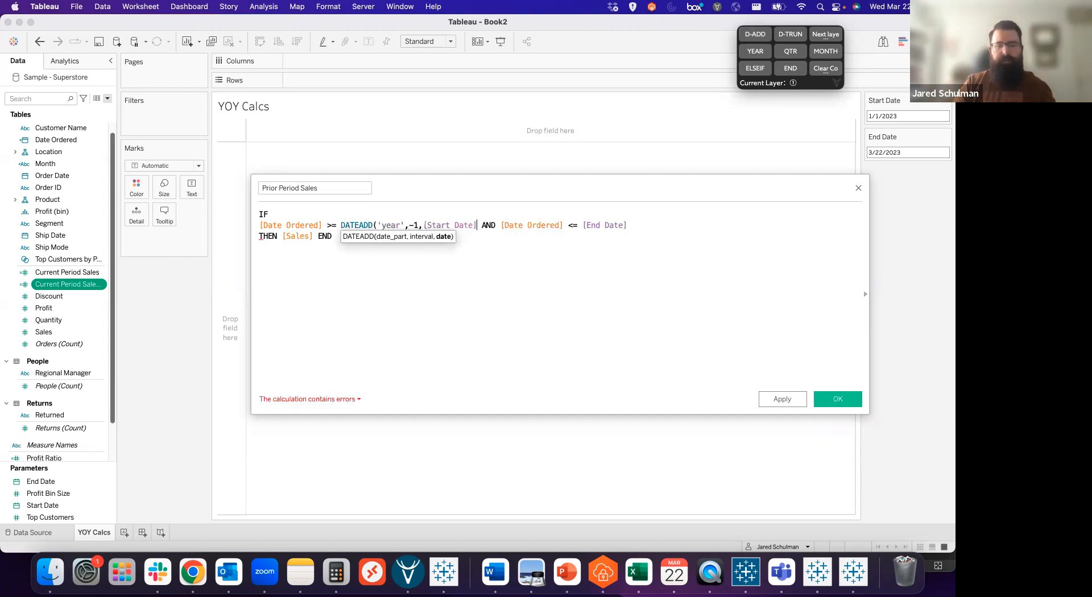
type(")")
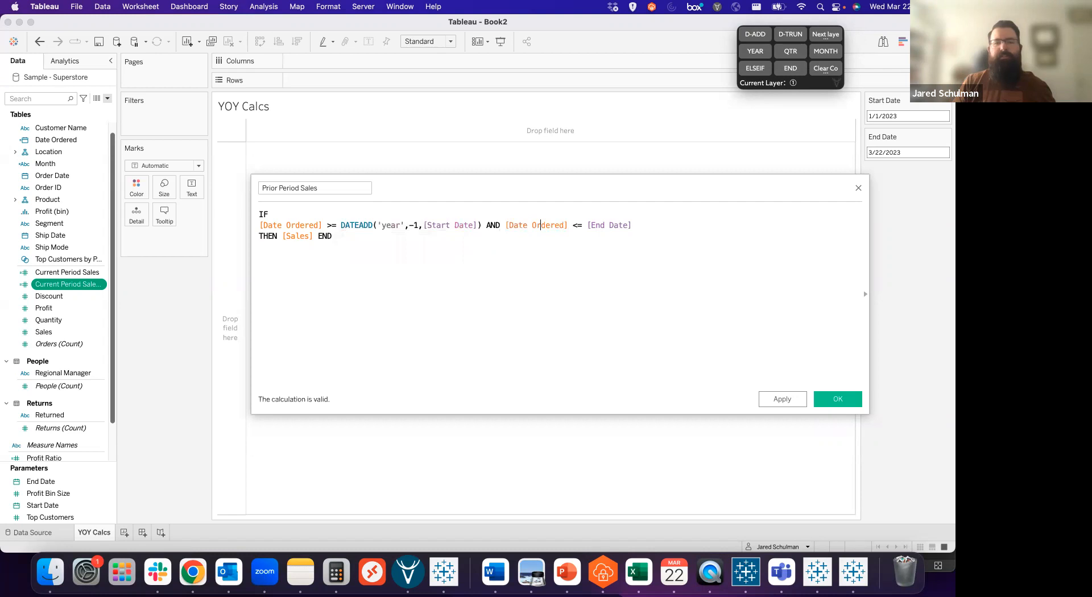
Step: Shift End Date back one year with DATEADD('year',-1,…) and save Prior Period Sales
left_click(587, 226)
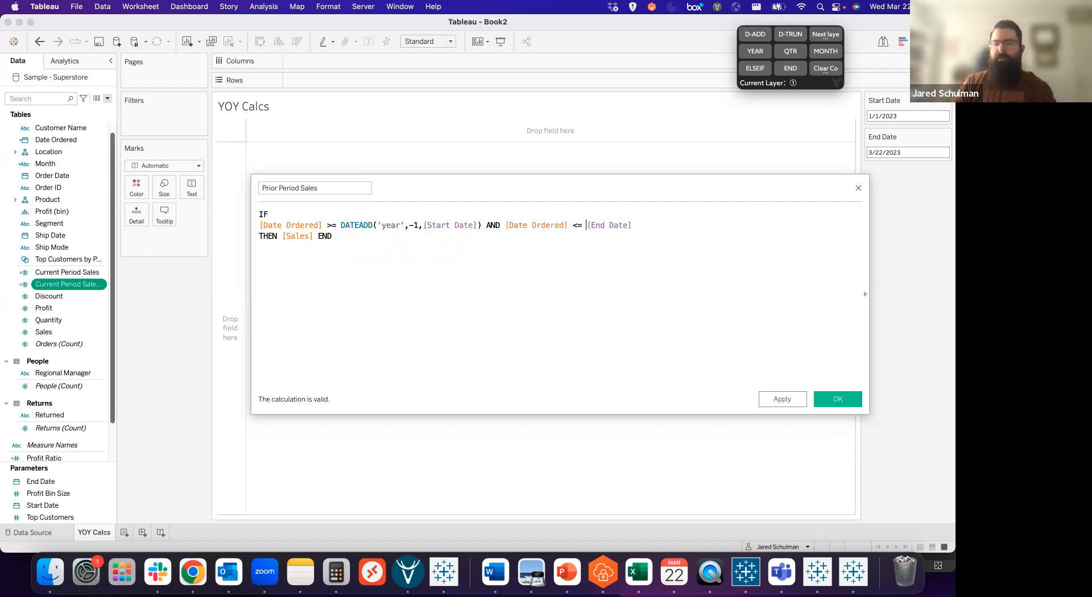
type("DATEADD('year',")
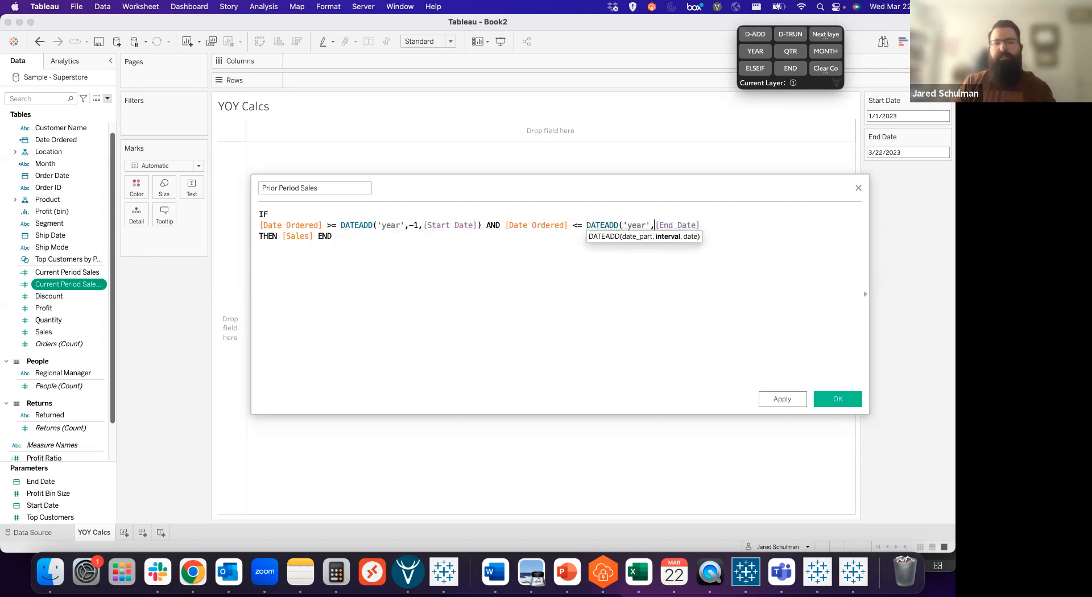
type("-")
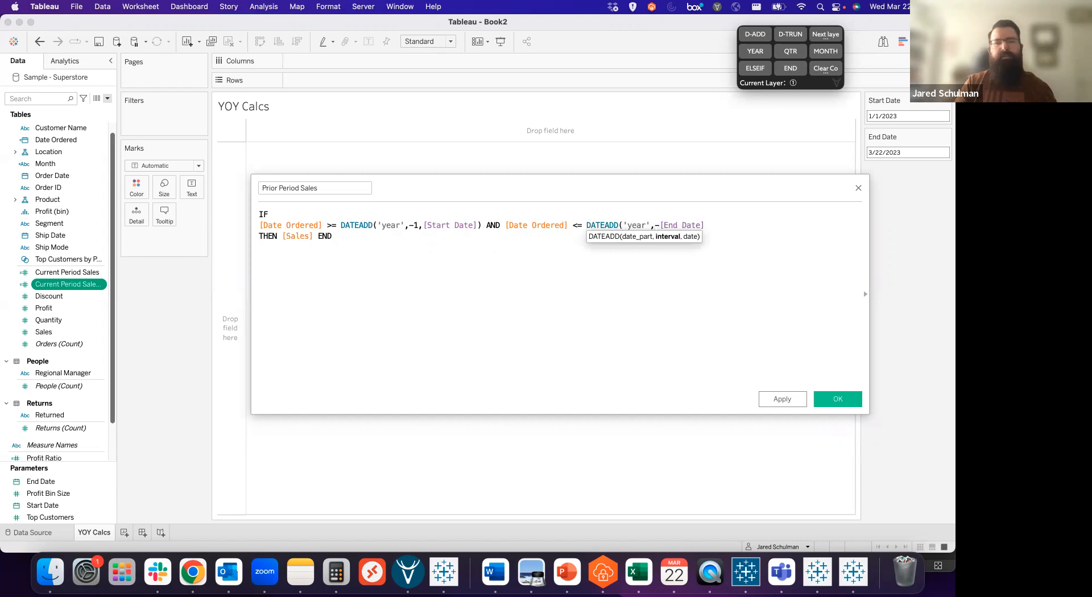
type("-1,")
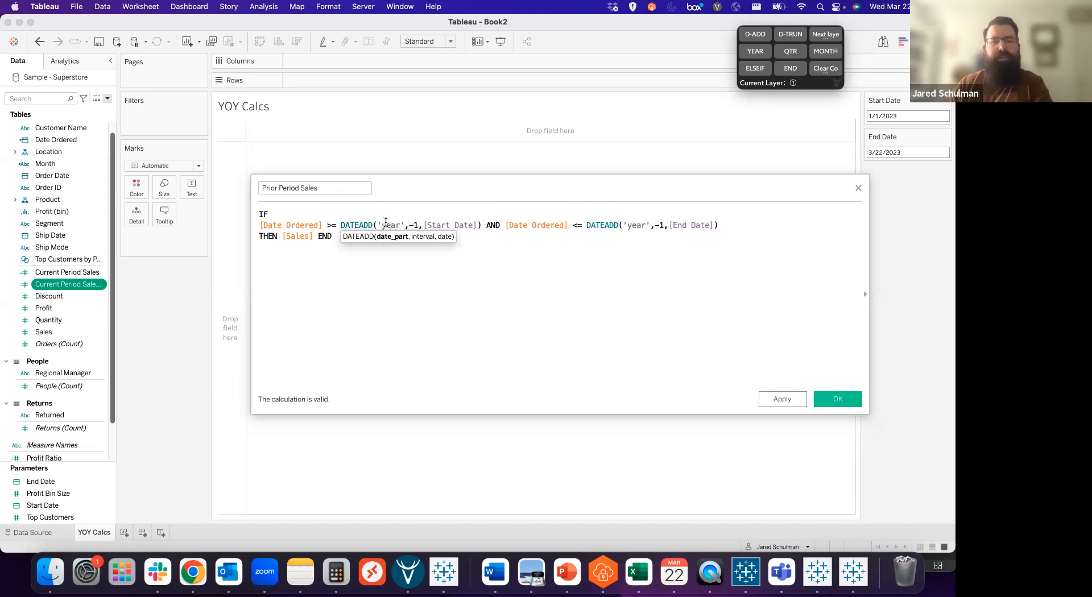
mouse_move(410, 241)
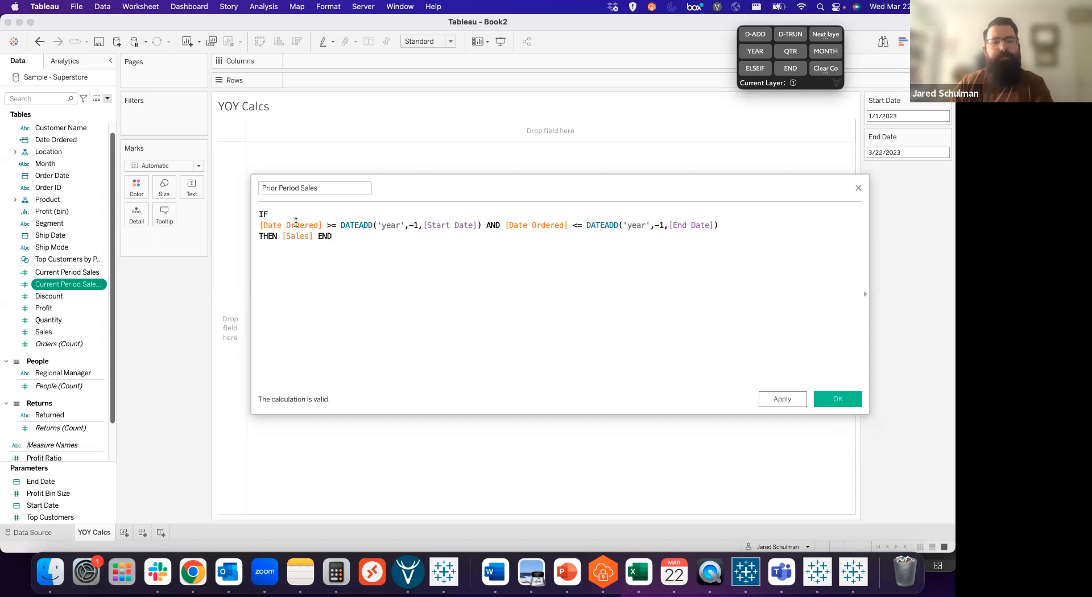
mouse_move(440, 206)
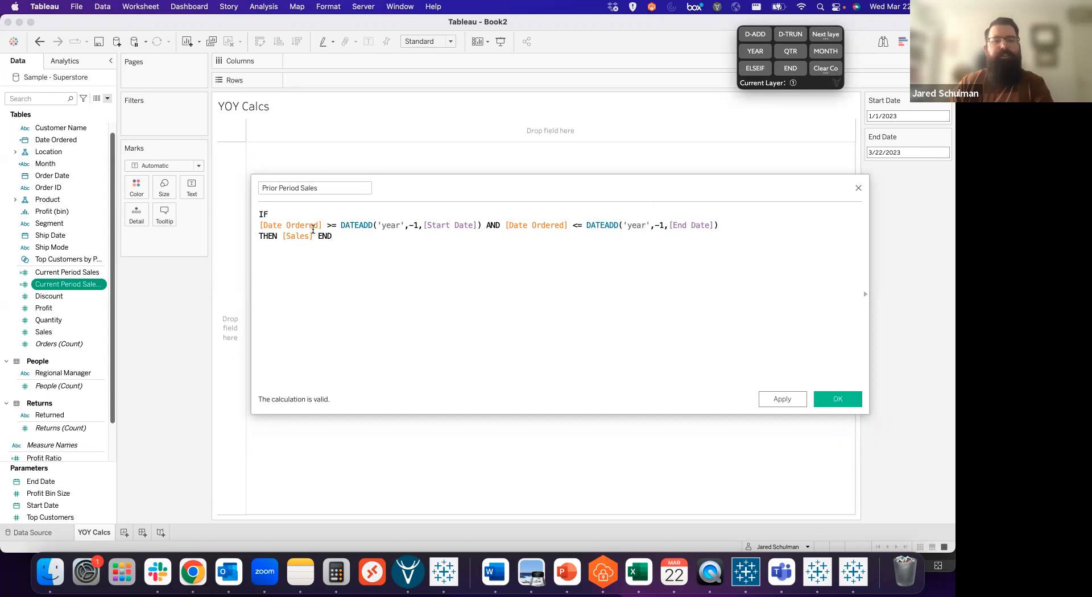
mouse_move(805, 387)
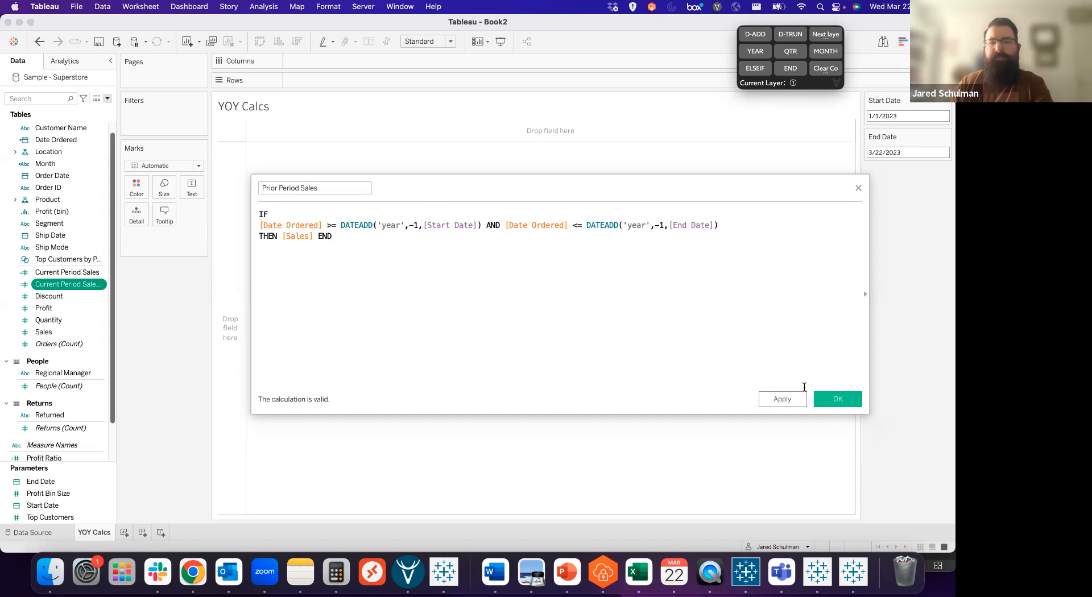
left_click(837, 399)
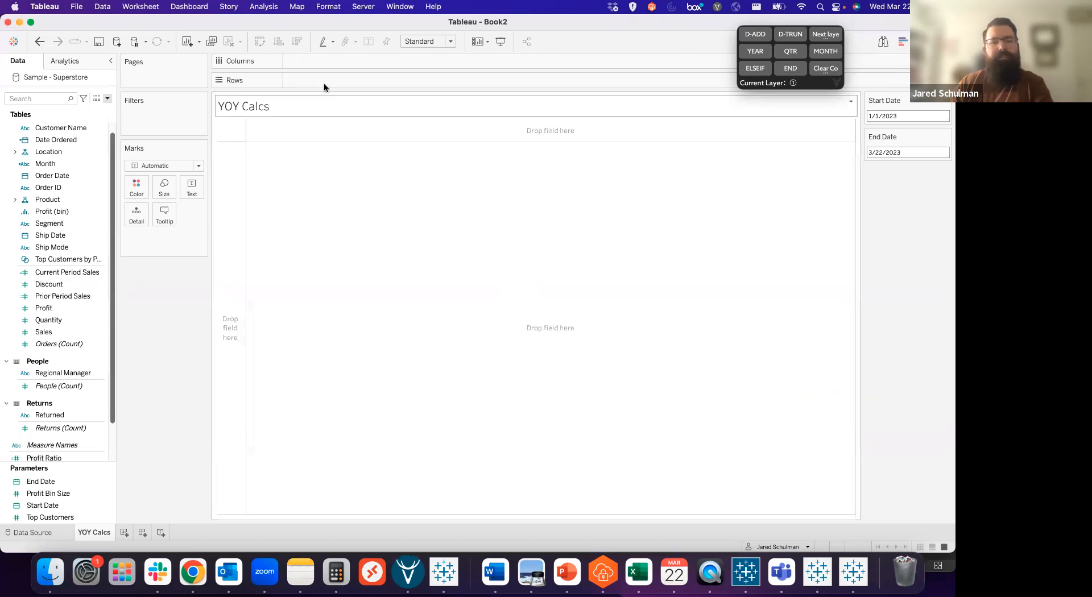
Step: Put Date Ordered on Rows with Current and Prior Period Sales values, then scroll through the daily table
type("da")
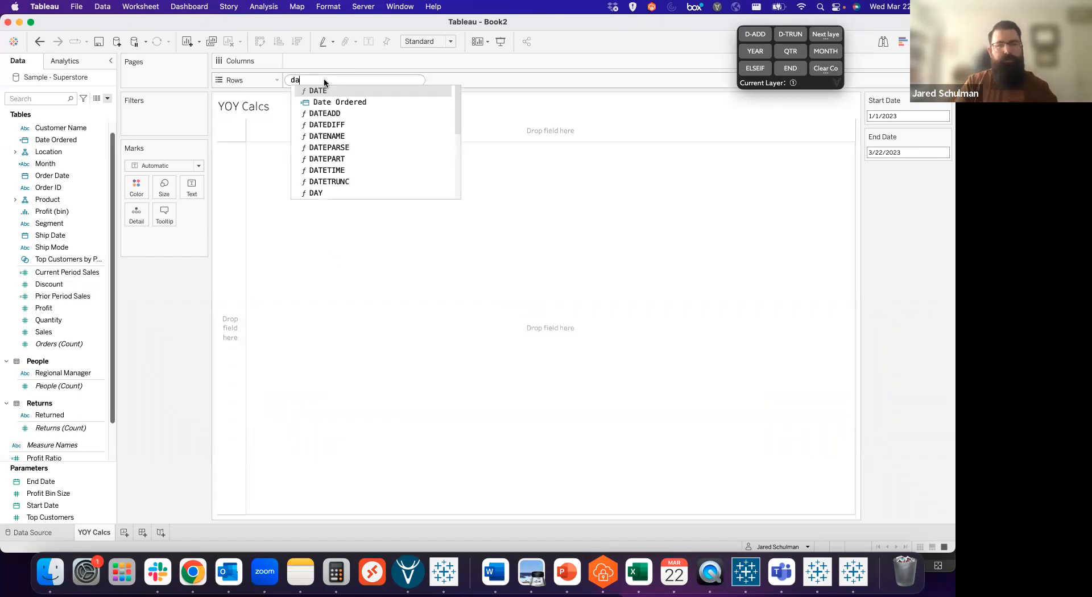
left_click(340, 102)
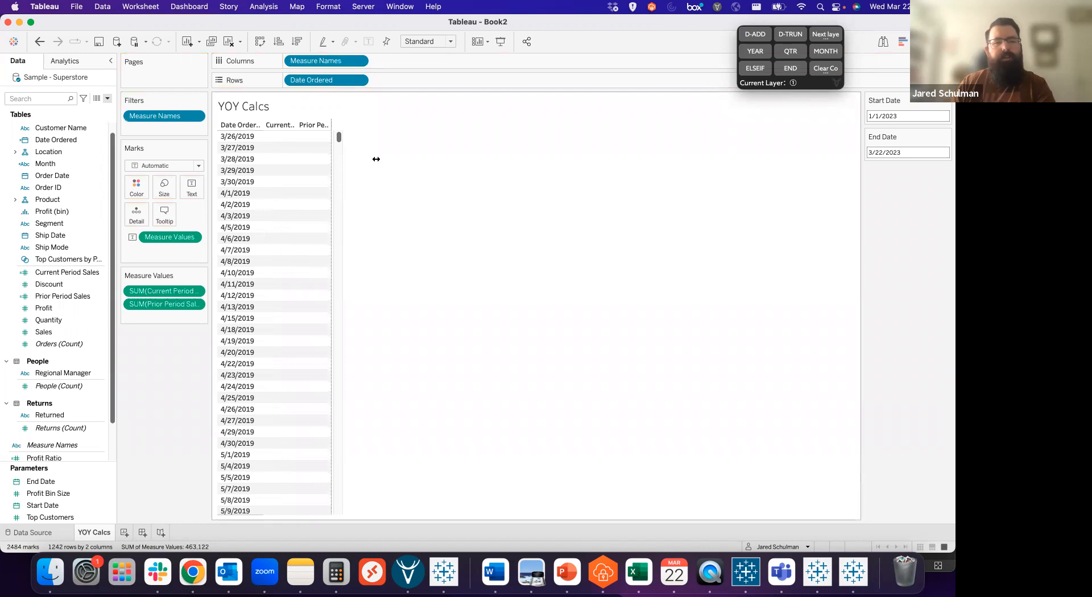
scroll("down", 3)
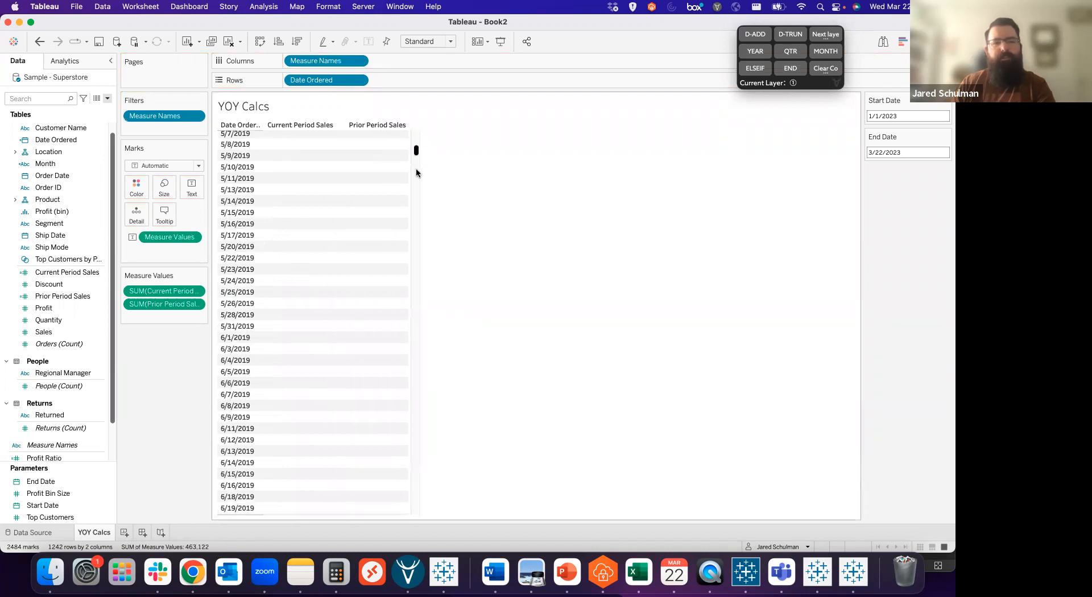
scroll("down", 3)
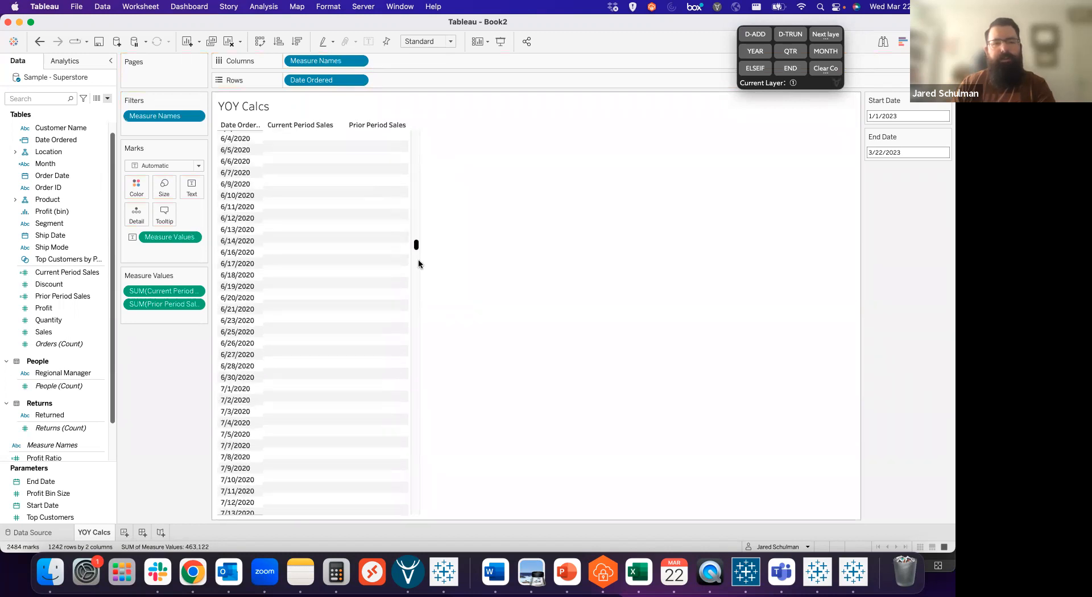
scroll("down", 3)
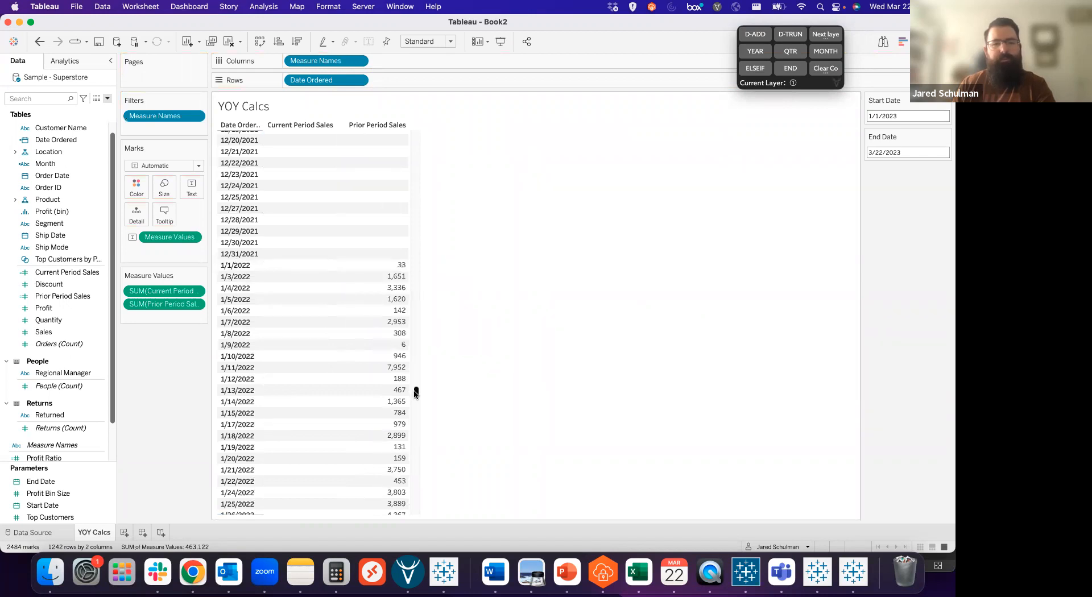
scroll("down", 3)
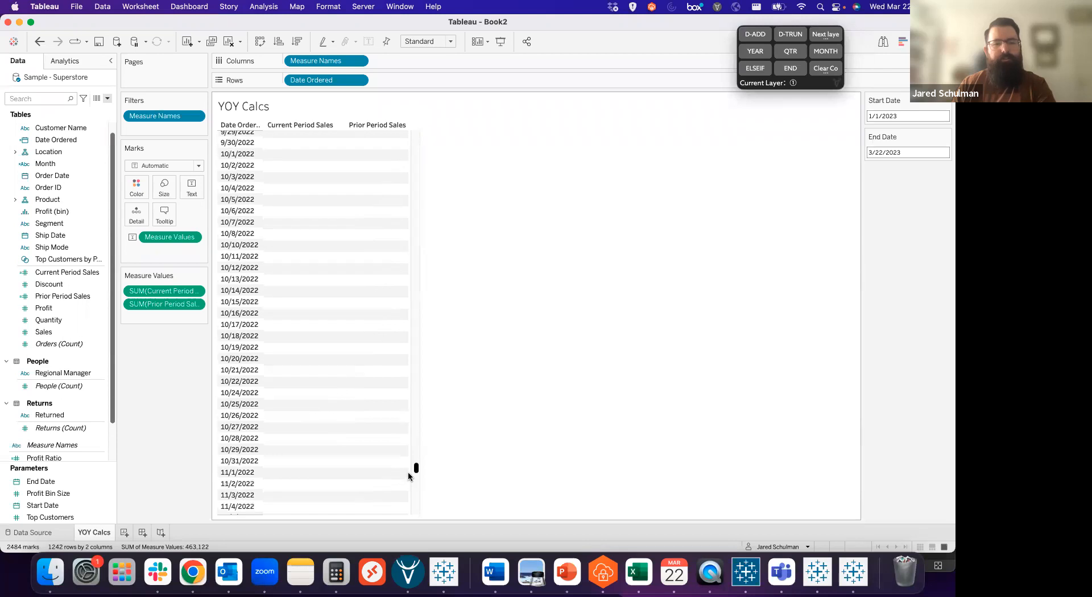
scroll("down", 3)
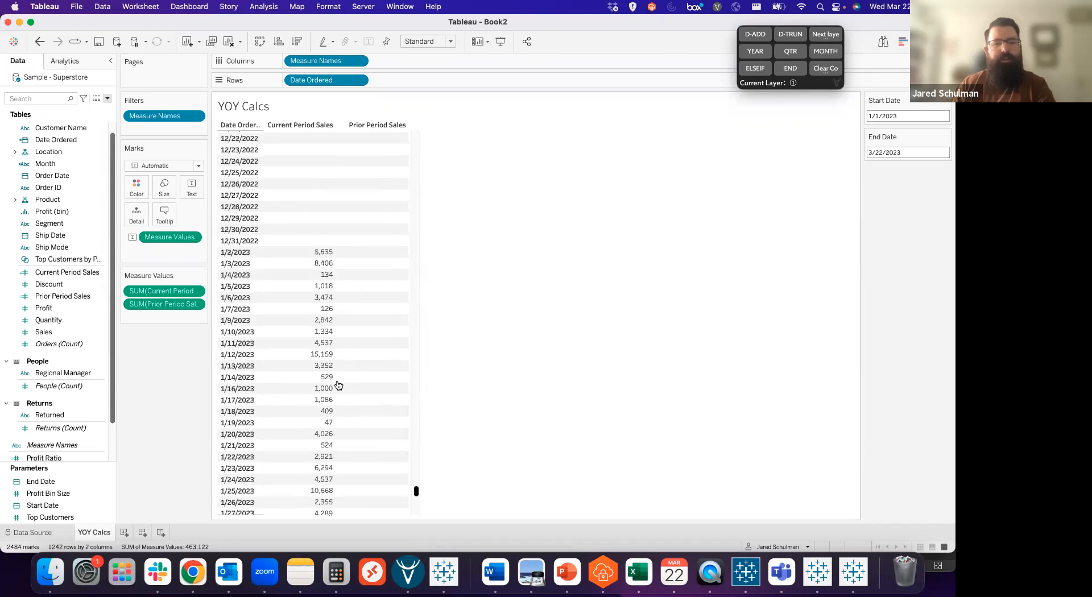
mouse_move(302, 252)
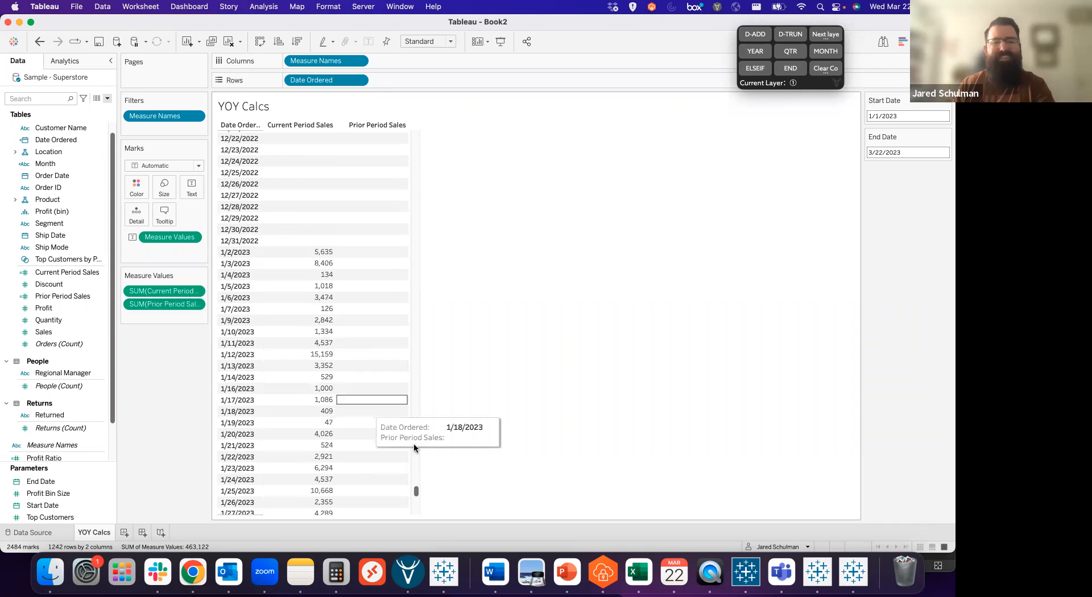
scroll("down", 3)
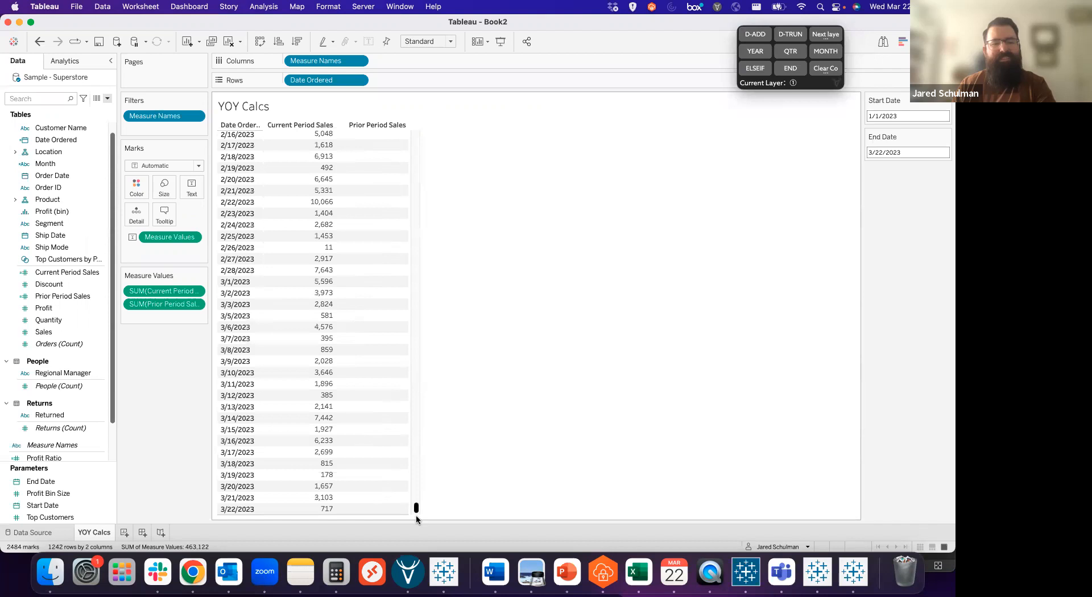
mouse_move(299, 508)
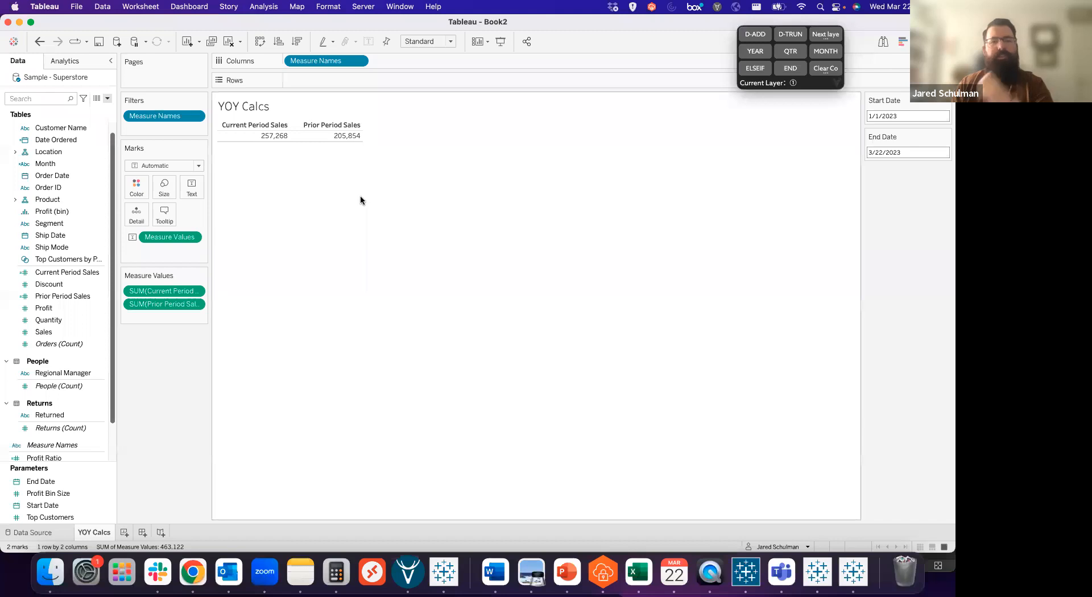
mouse_move(261, 144)
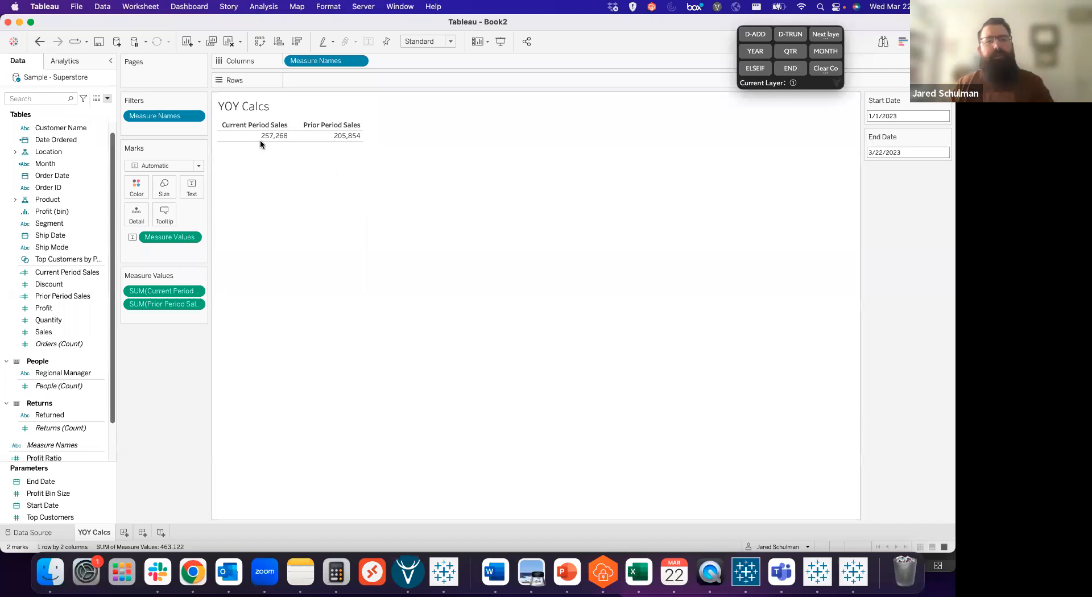
mouse_move(263, 152)
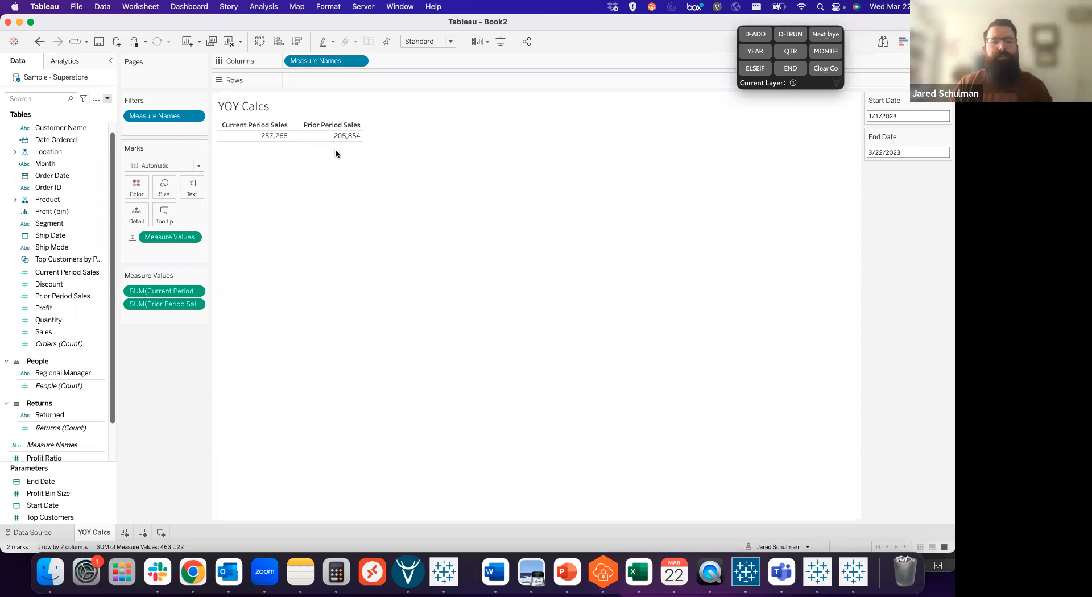
mouse_move(340, 151)
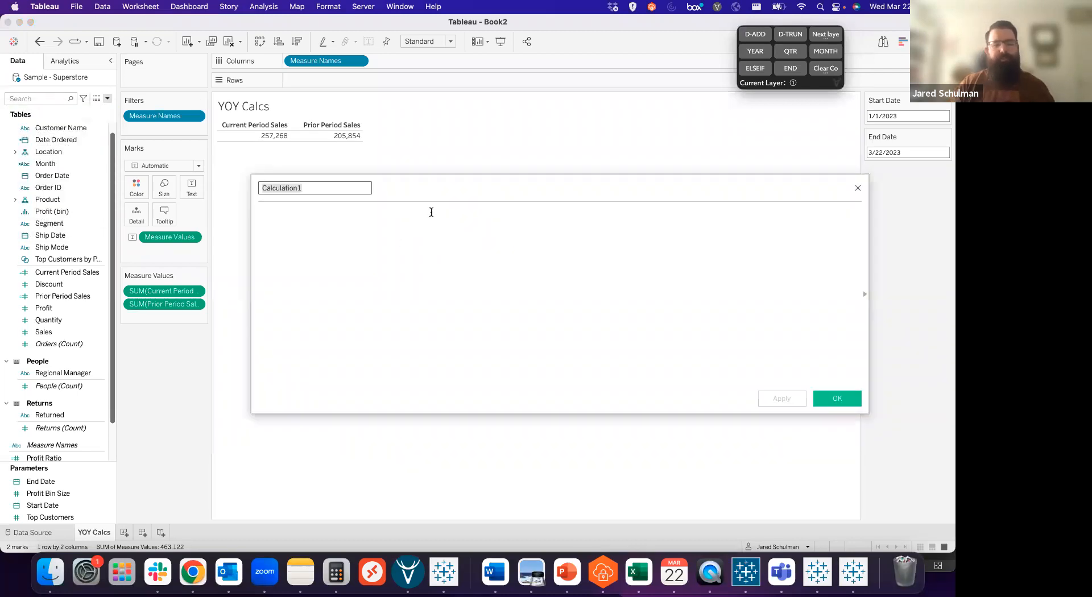
Step: Create YOY % Change as (SUM(Current Period Sales)/SUM(Prior Period Sales))-1 and add it to the table
type("YOY % Chan")
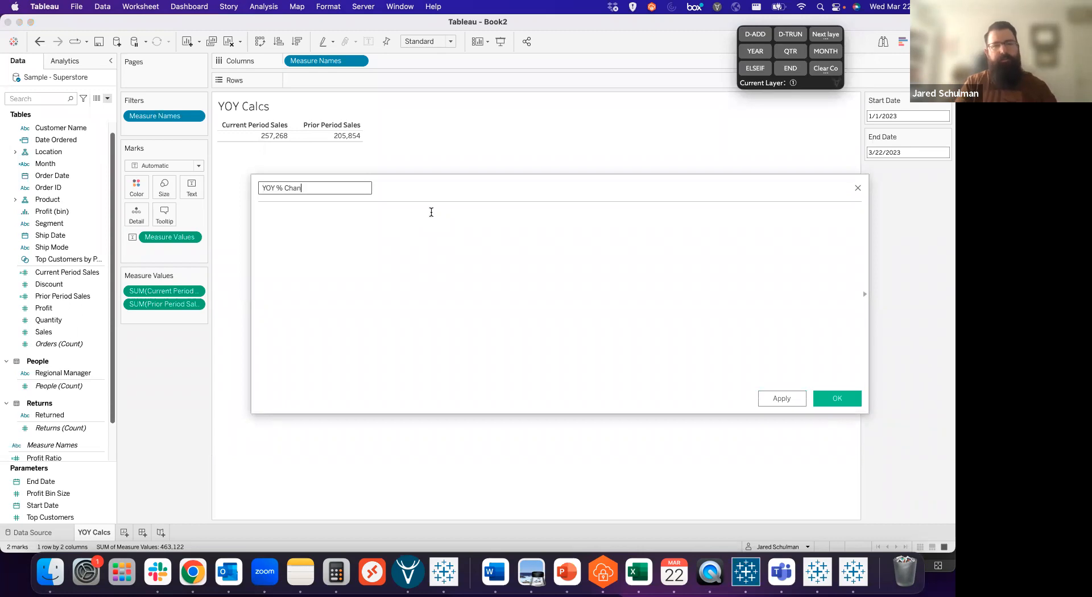
type("ge")
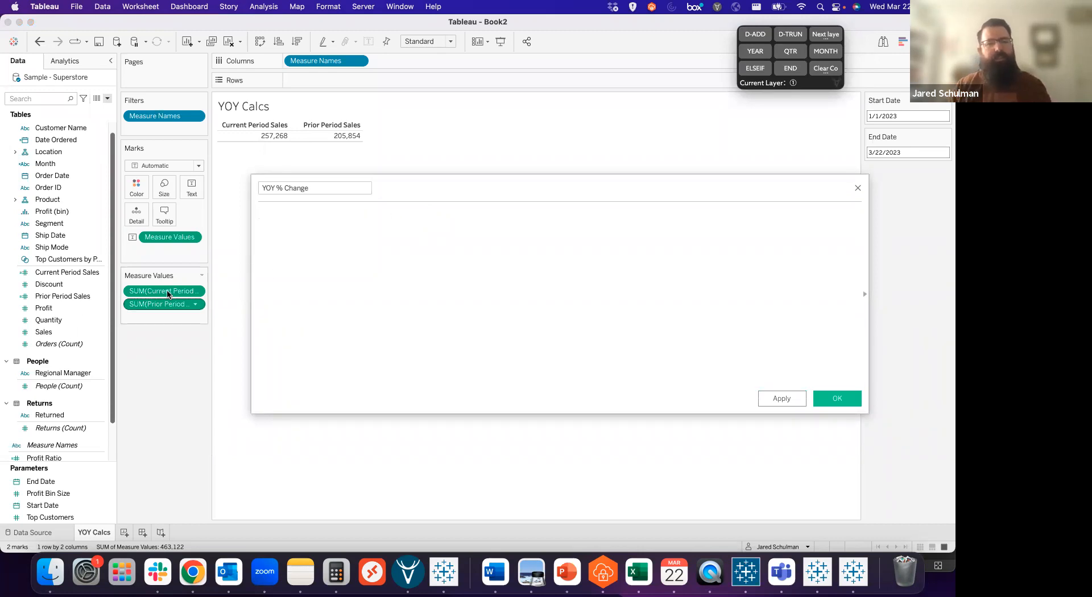
type("SUM([Current Period Sales])")
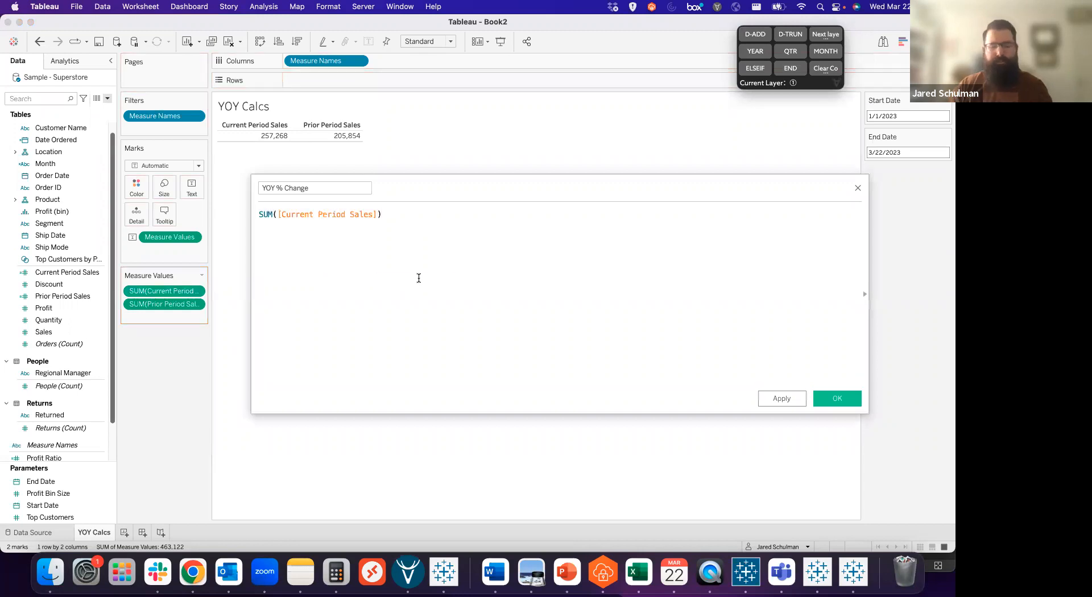
type("/")
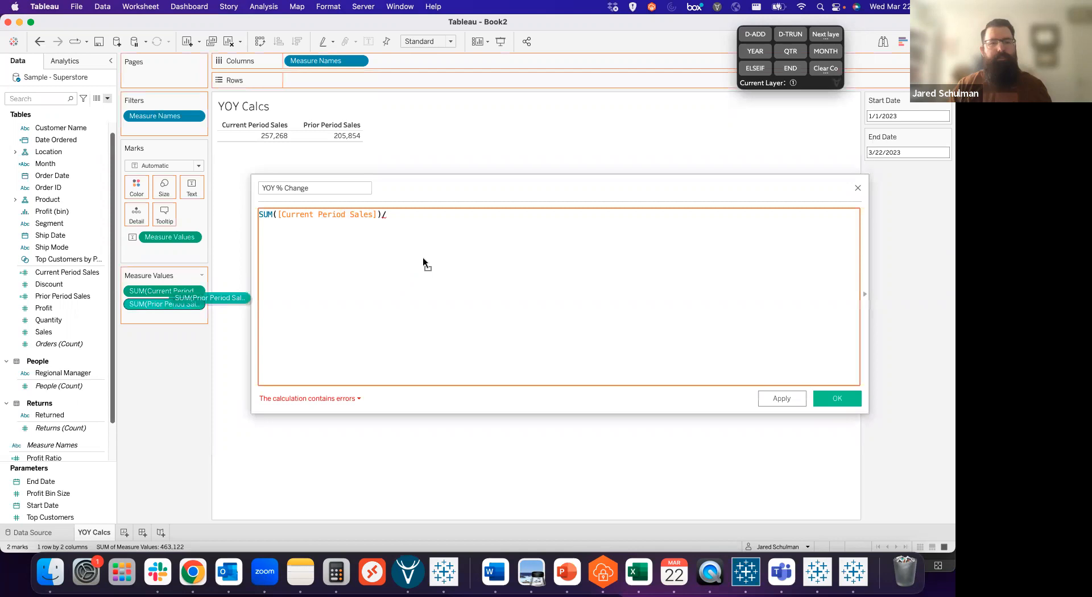
type("SUM([Prior Period Sales])")
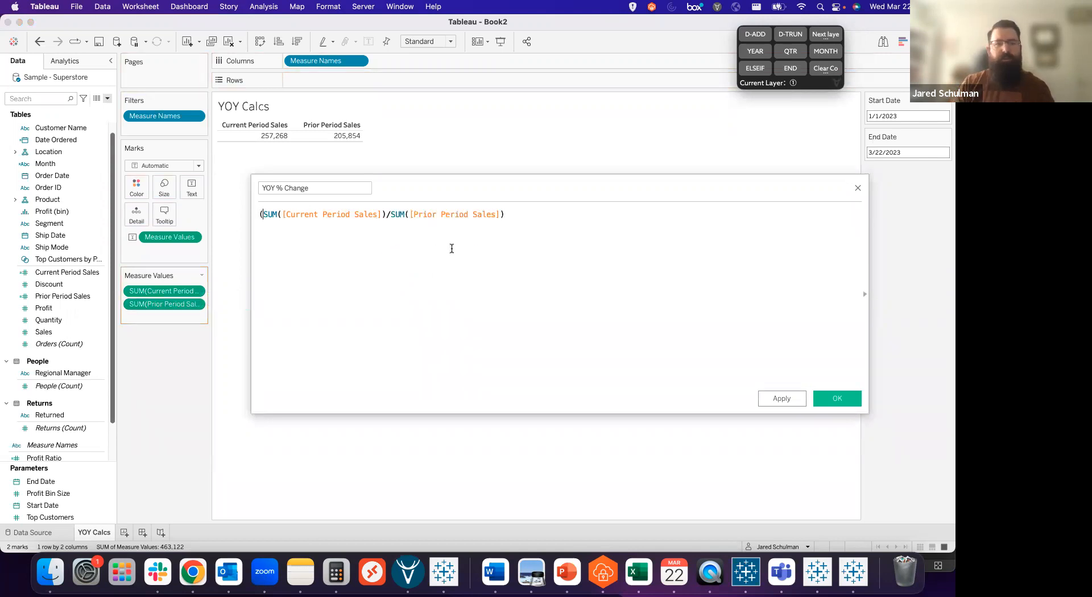
type(")")
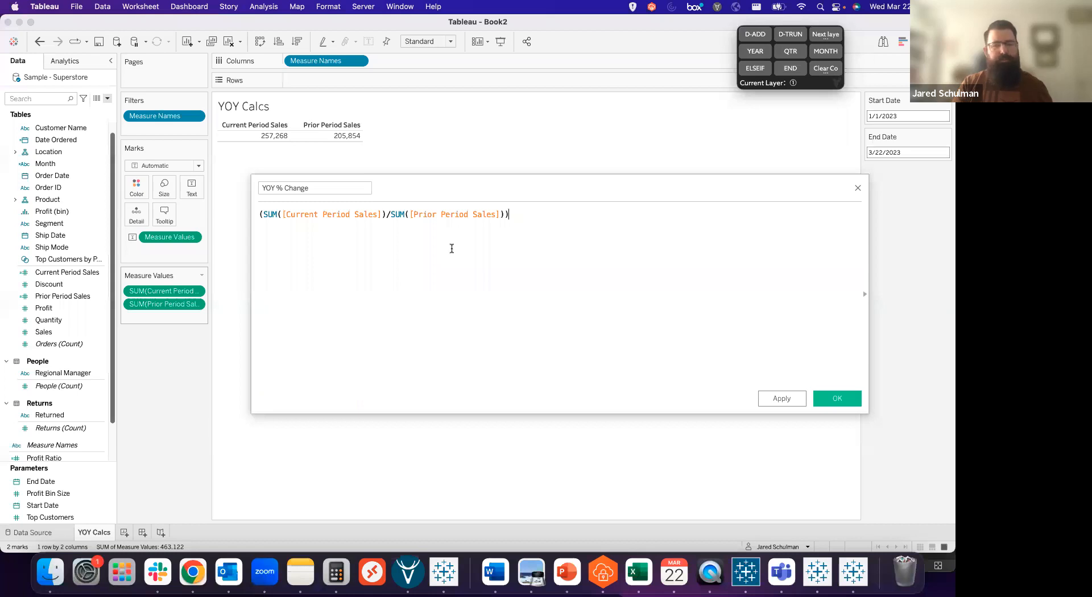
type("-1")
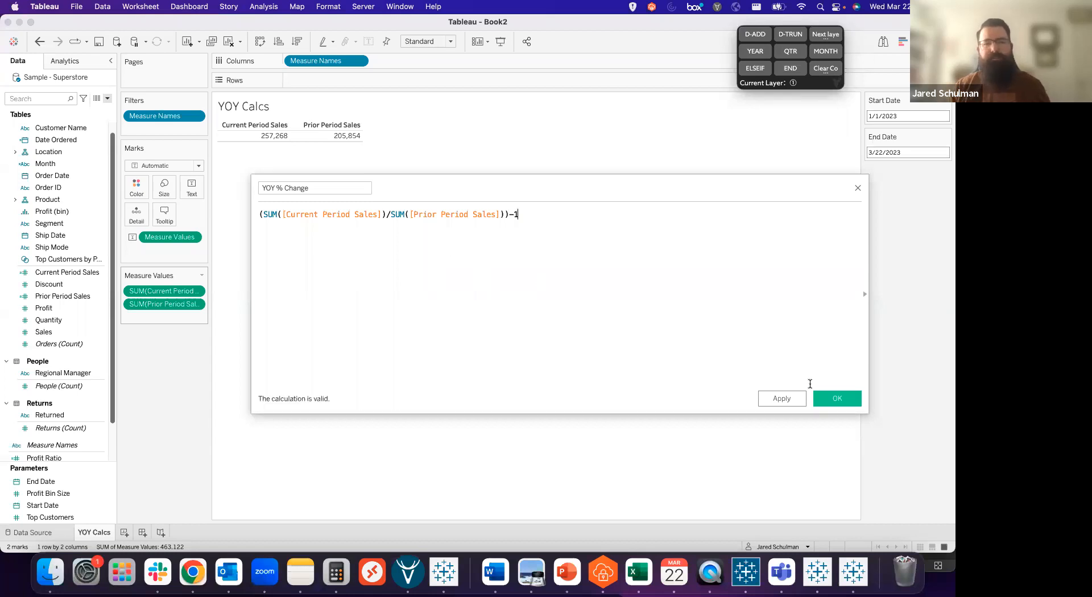
left_click(836, 398)
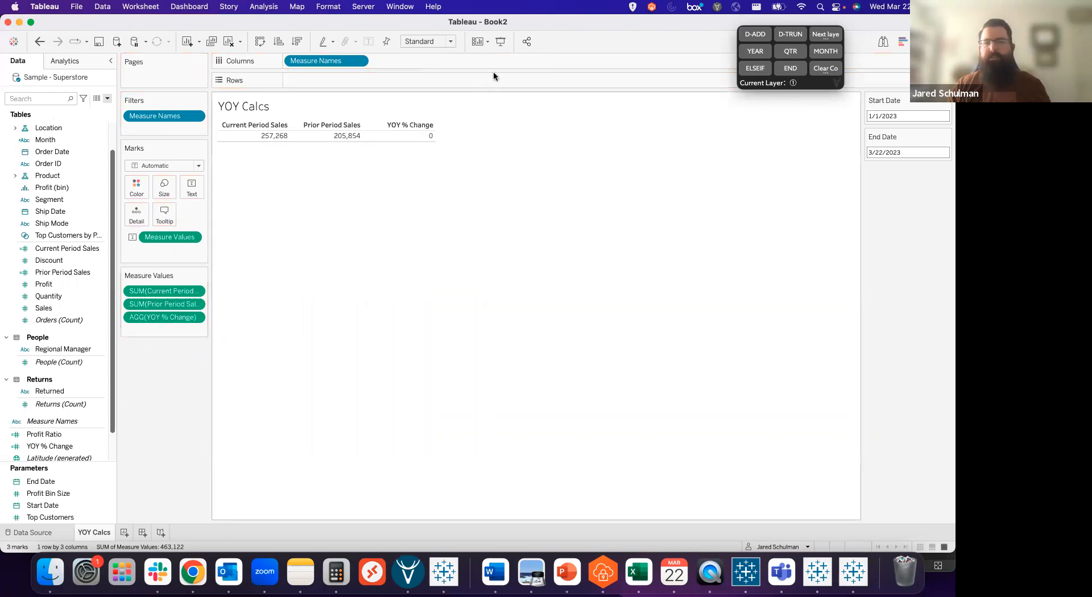
mouse_move(417, 135)
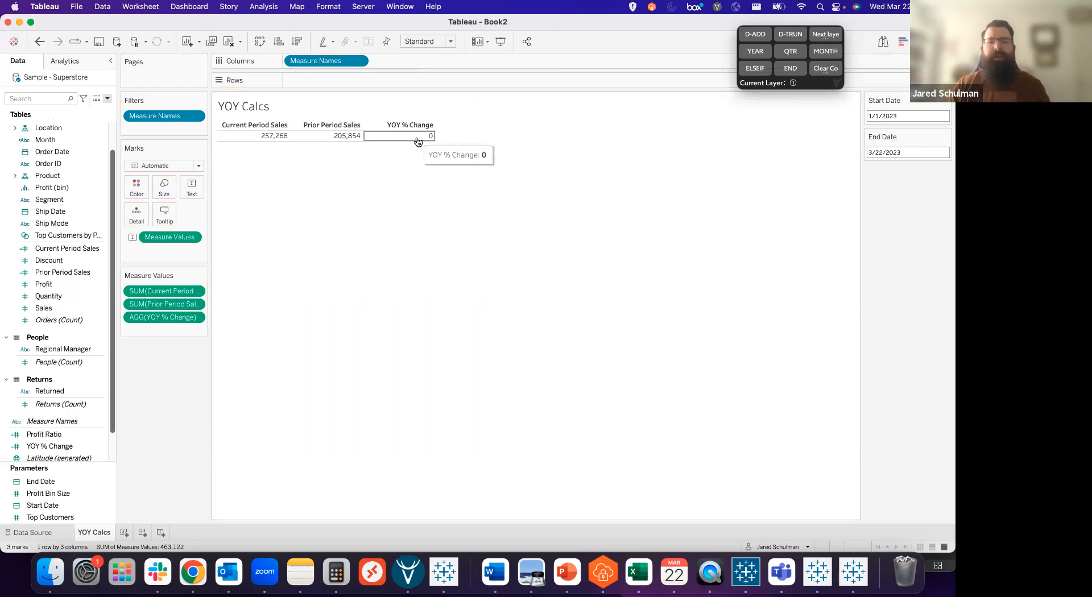
mouse_move(425, 145)
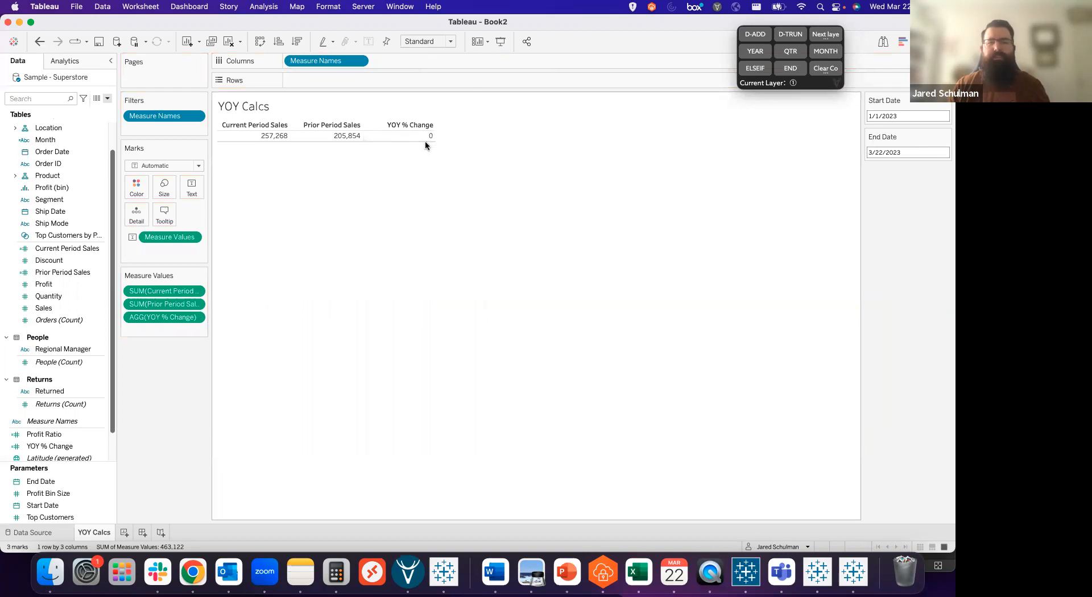
Step: Format AGG(YOY % Change) as Percentage with two decimals, showing 24.98%
right_click(164, 317)
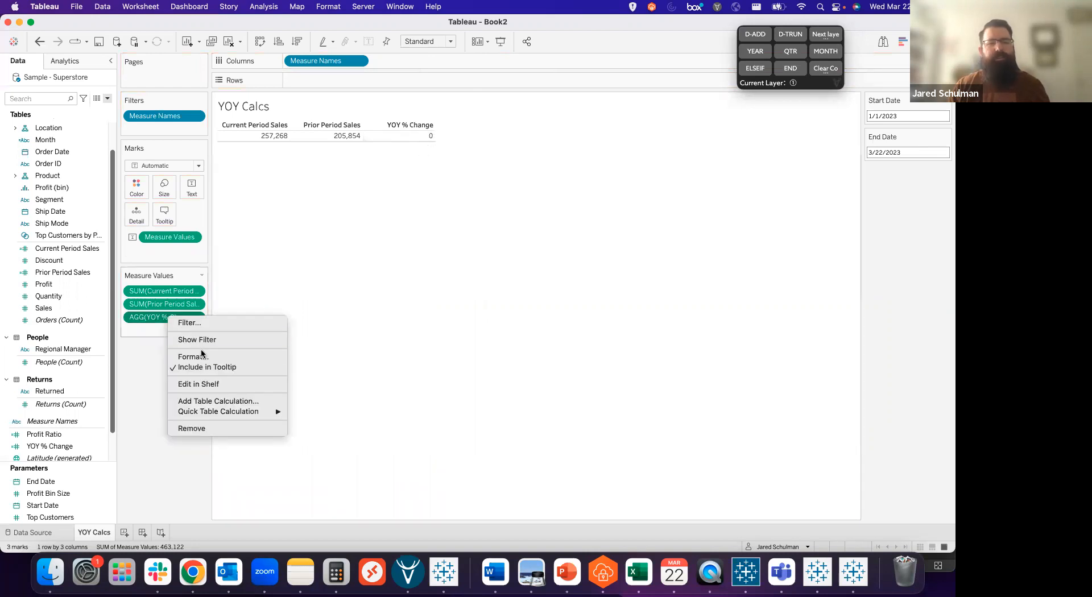
left_click(193, 356)
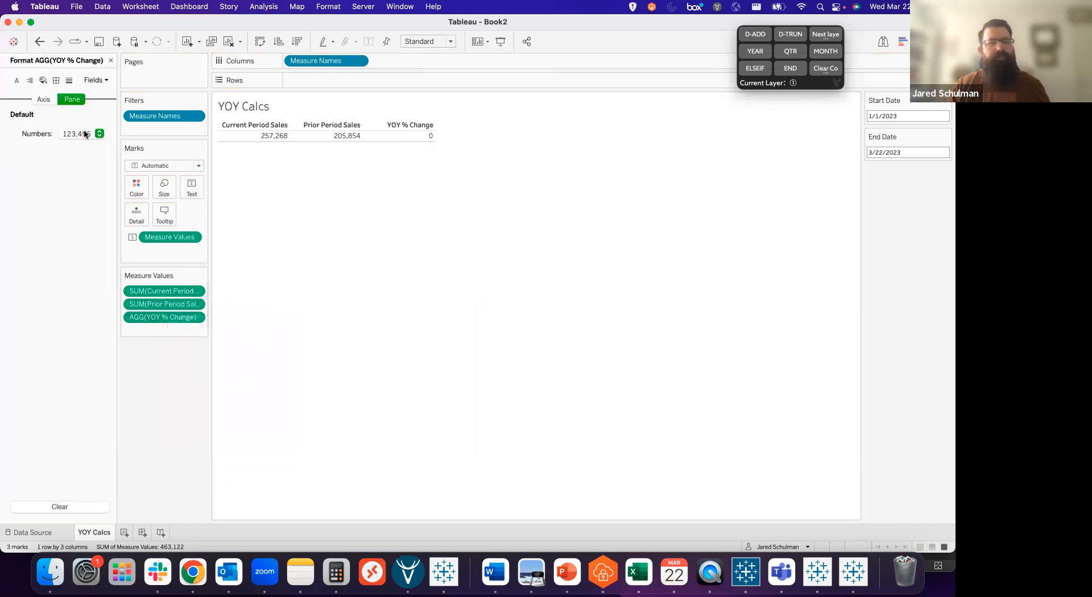
left_click(98, 133)
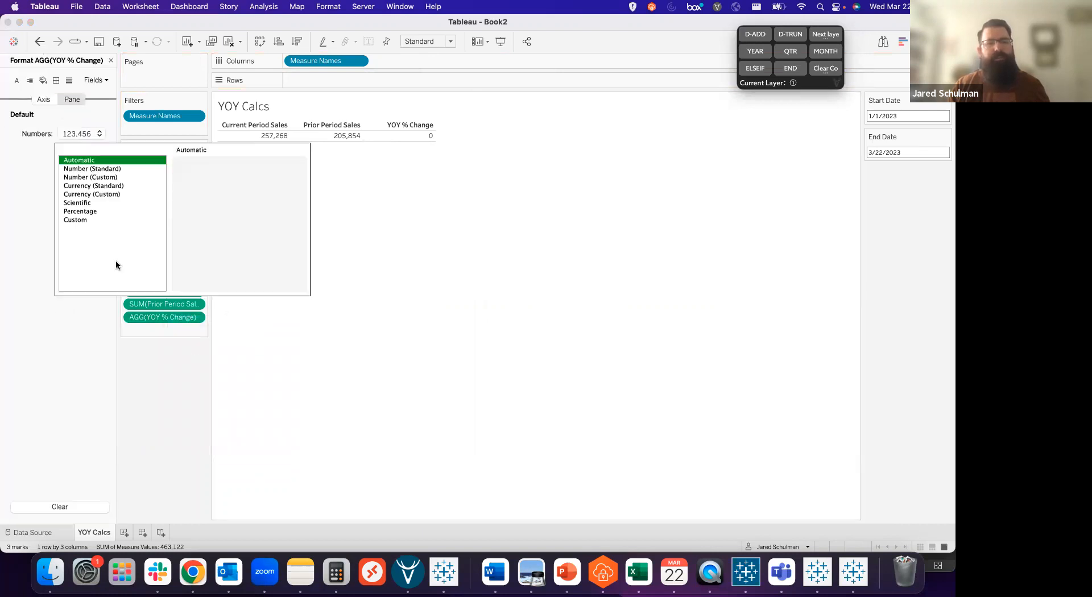
left_click(79, 211)
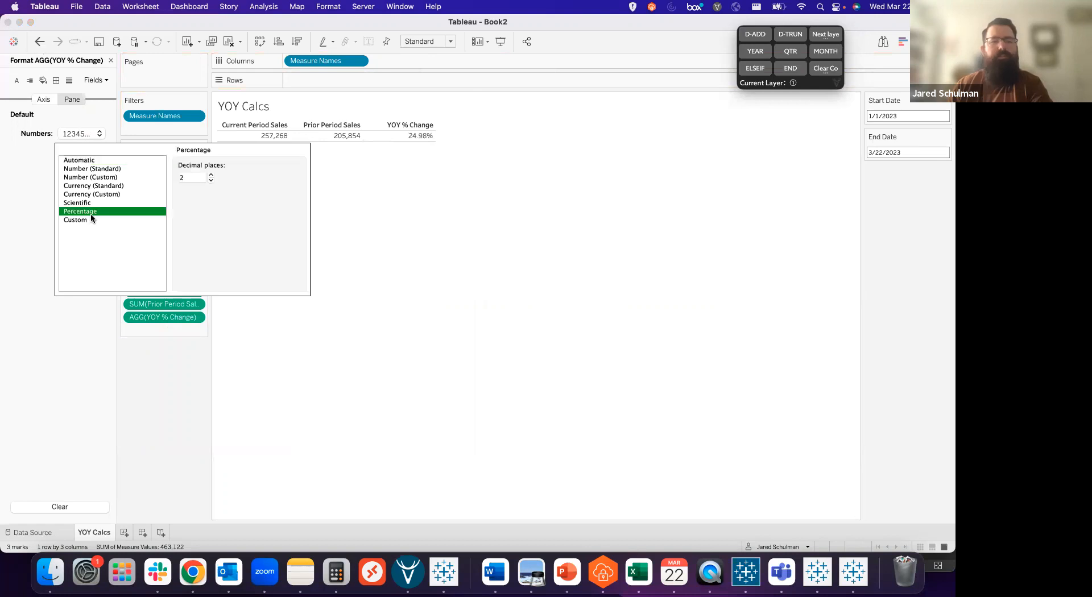
mouse_move(403, 148)
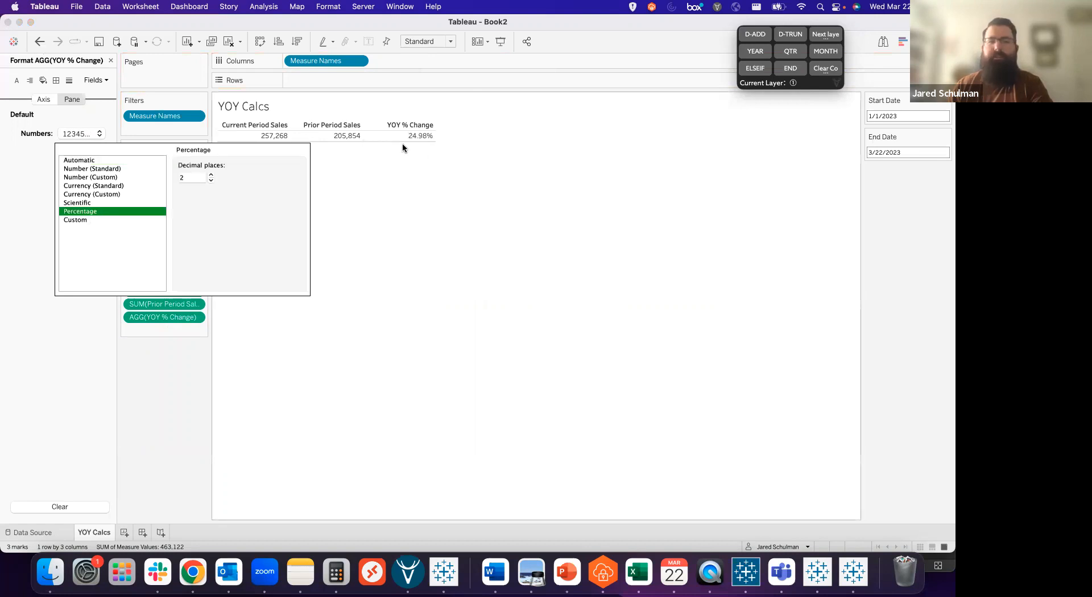
mouse_move(414, 149)
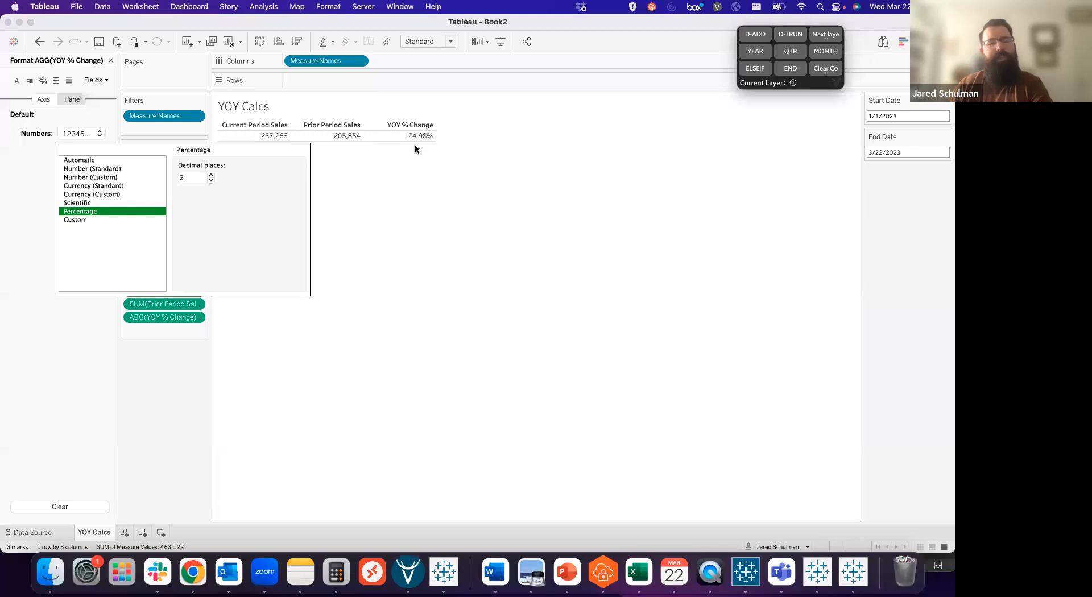
mouse_move(308, 163)
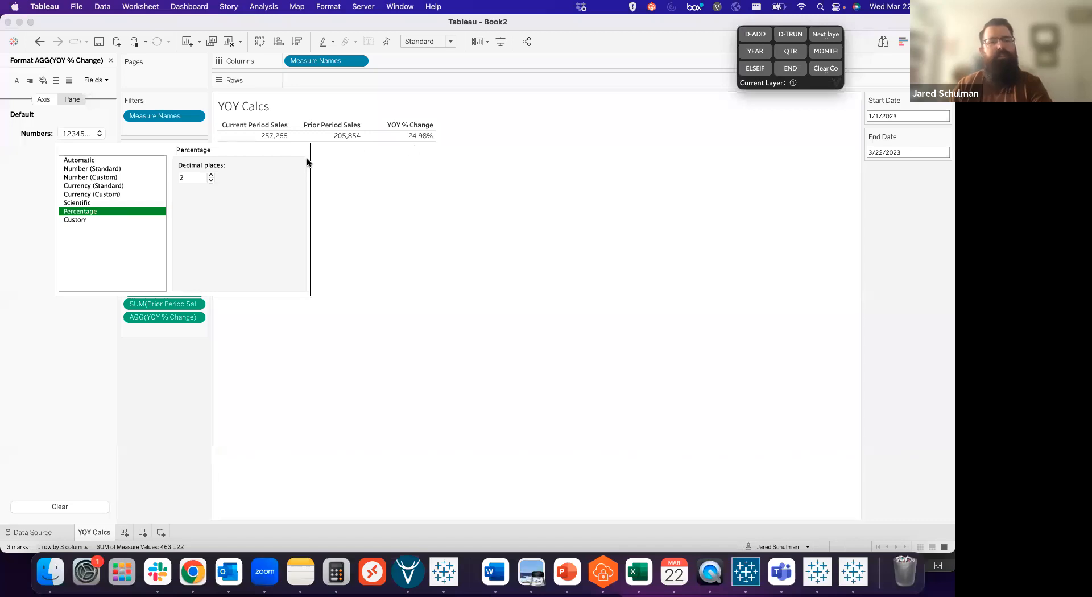
Step: Apply custom number format +0.00%;-0.00% so YOY % Change shows +24.98%
left_click(75, 219)
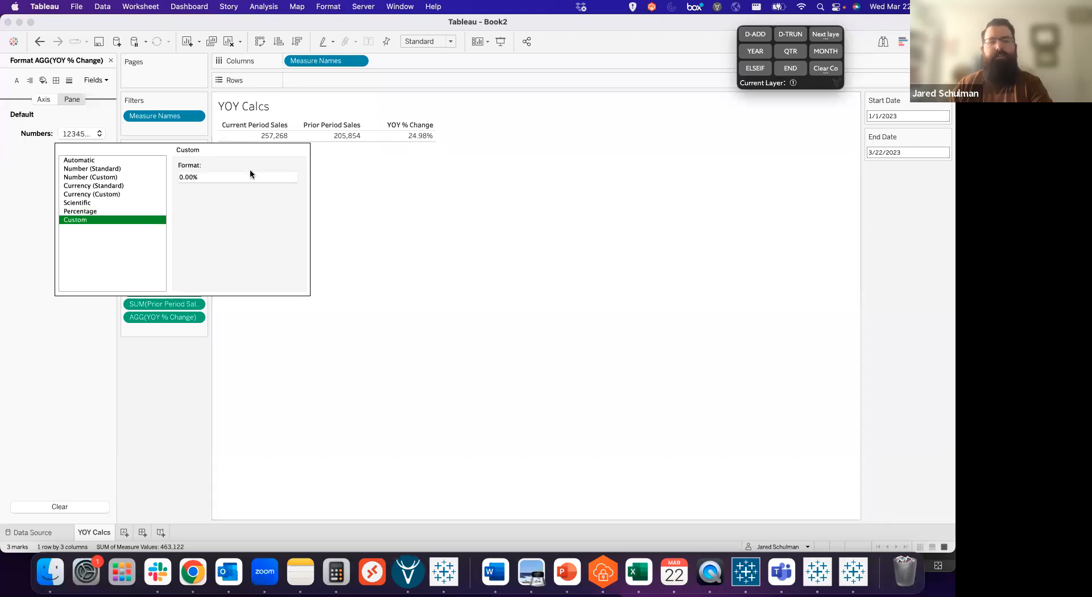
left_click(237, 176)
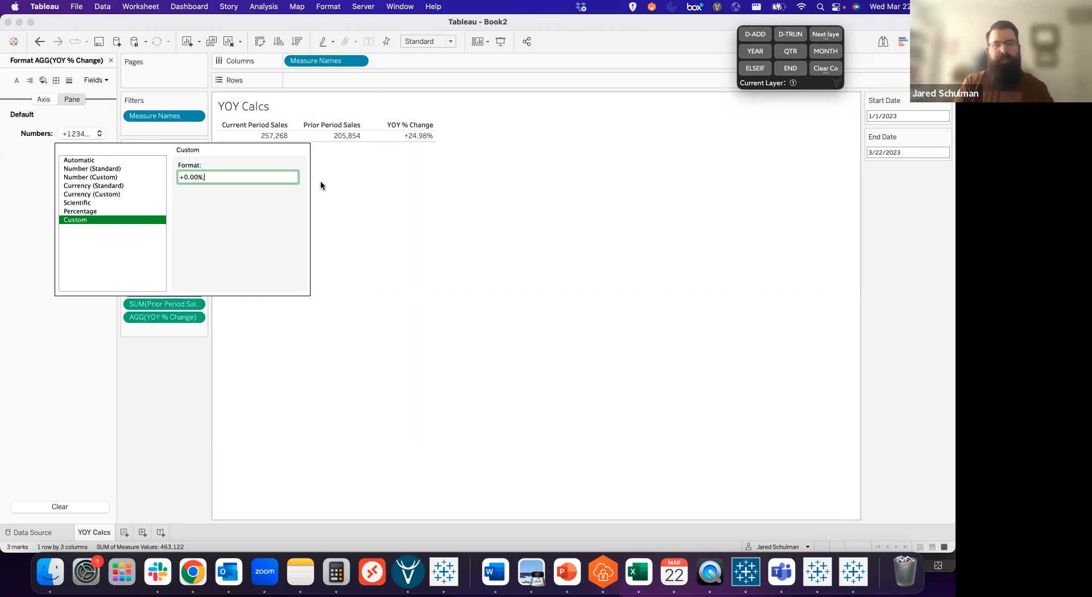
type(";-0.00%")
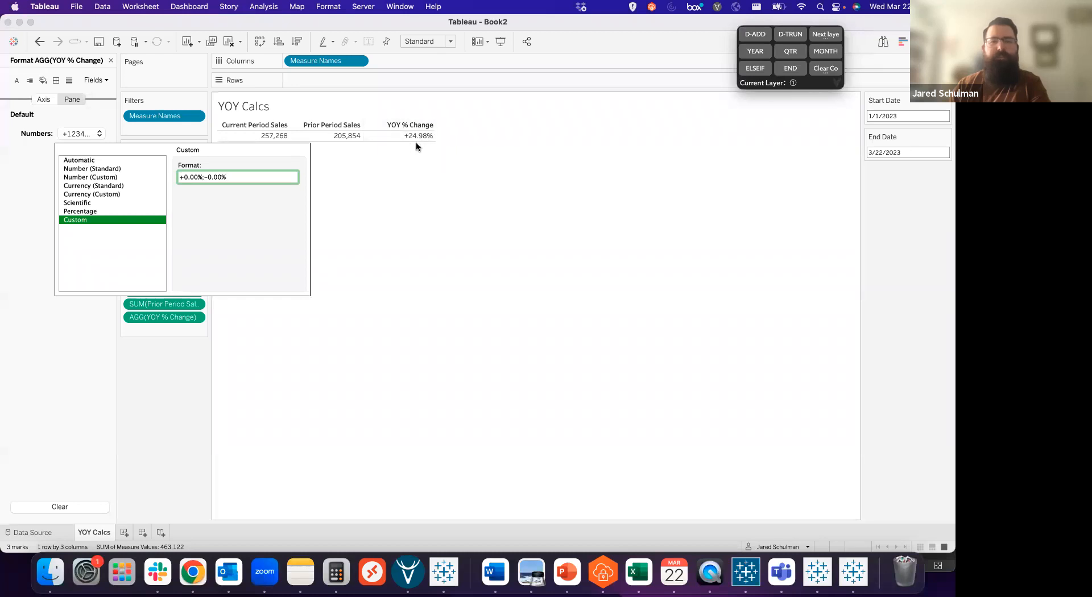
mouse_move(411, 135)
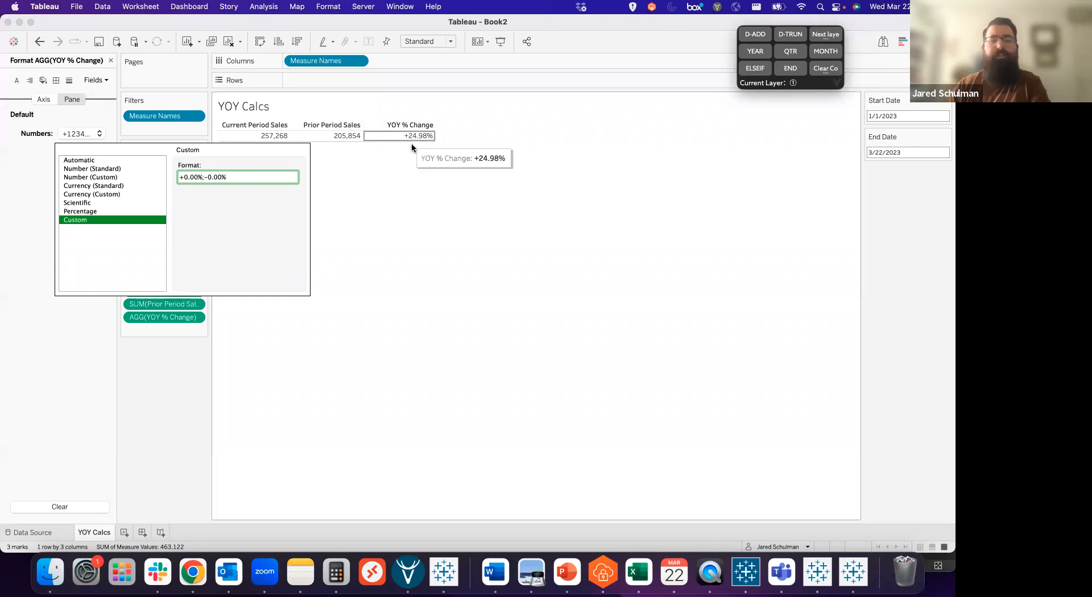
mouse_move(134, 376)
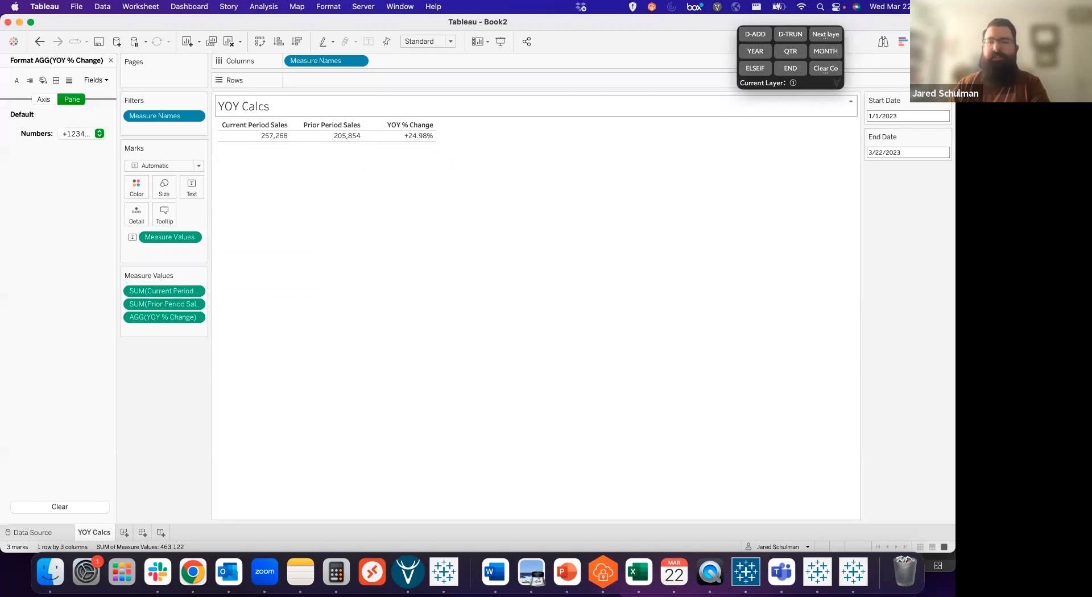
Step: Try Start Date 3/1/2023, then set the range to 1/1/2023–1/31/2023, showing +82.09%
left_click(905, 116)
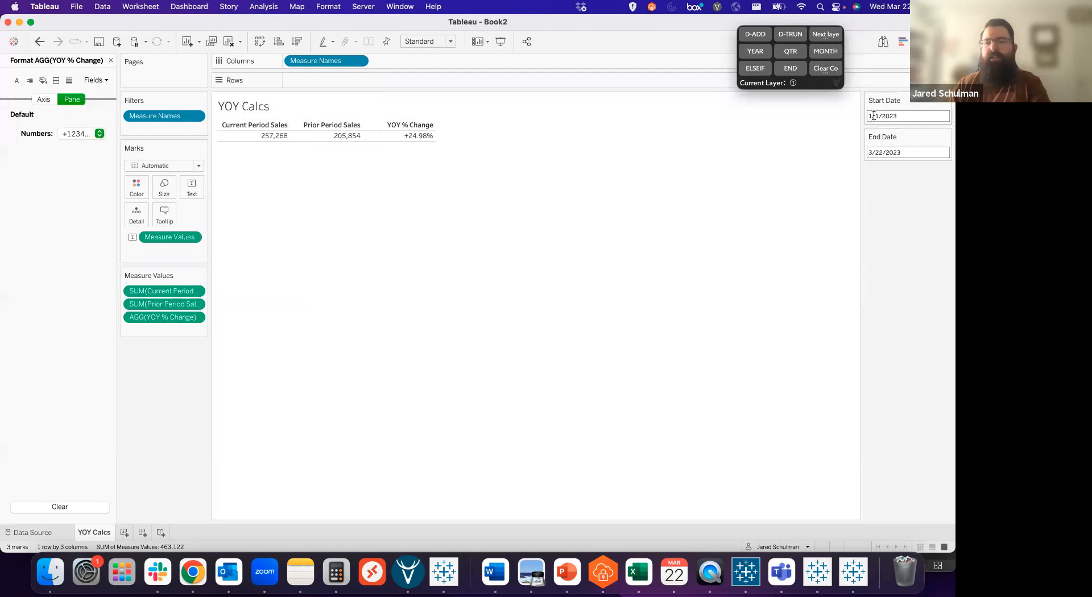
left_click(906, 116)
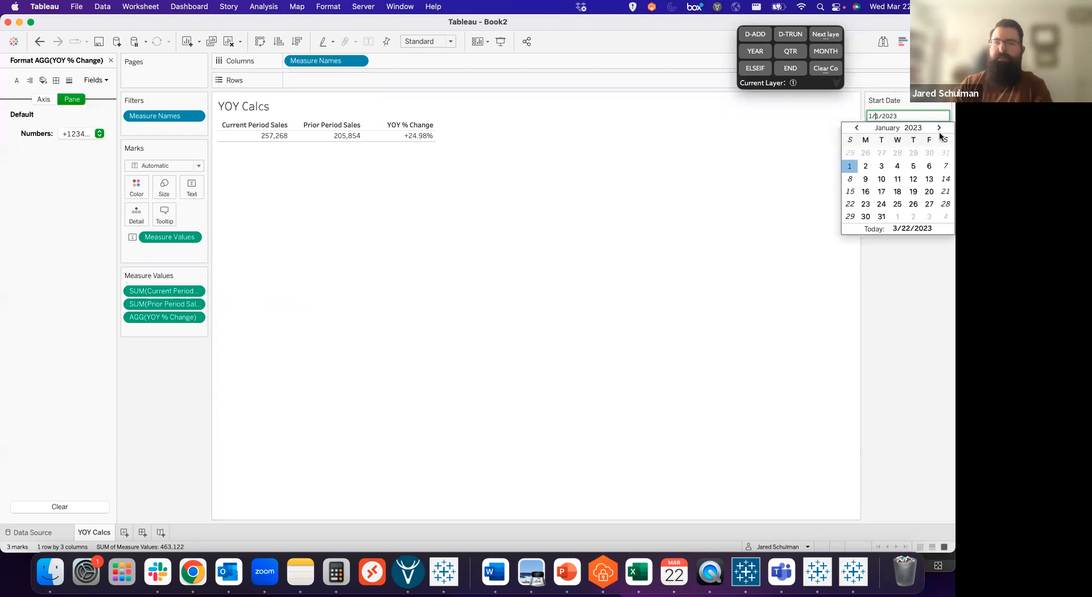
left_click(939, 128)
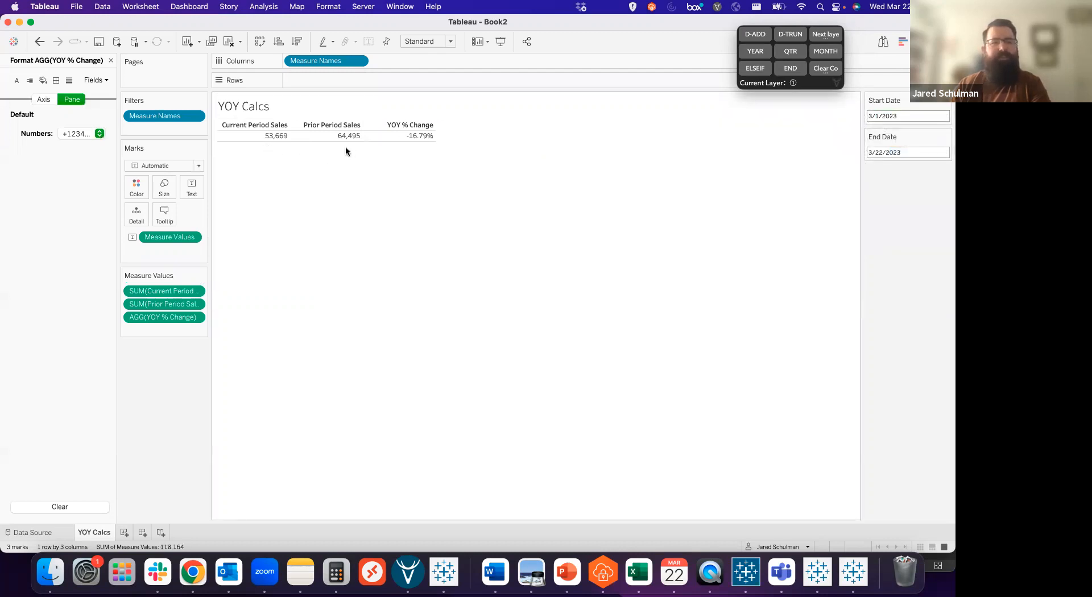
mouse_move(421, 150)
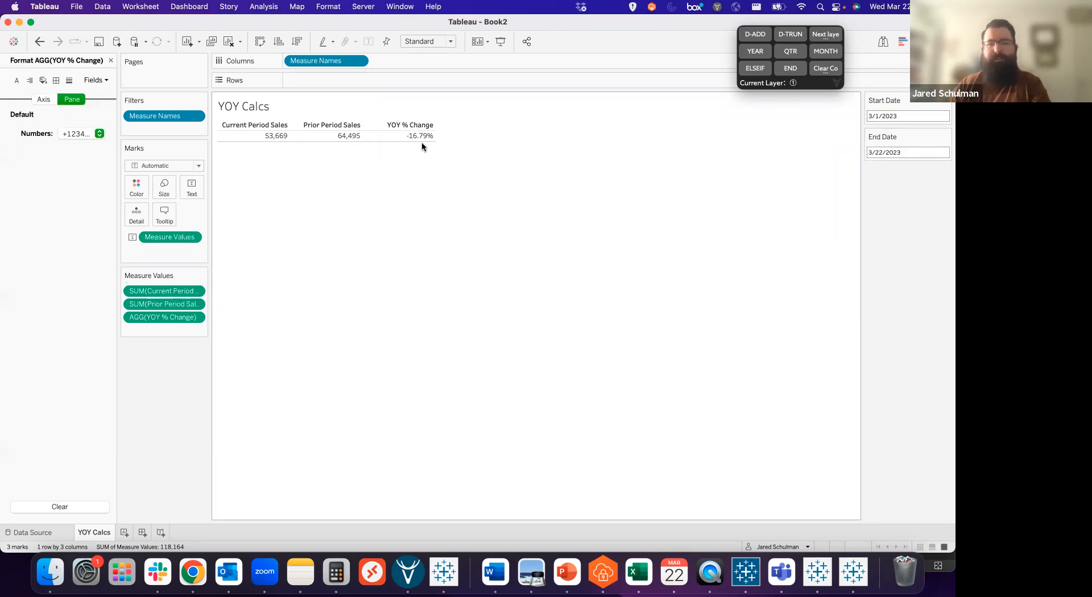
left_click(905, 153)
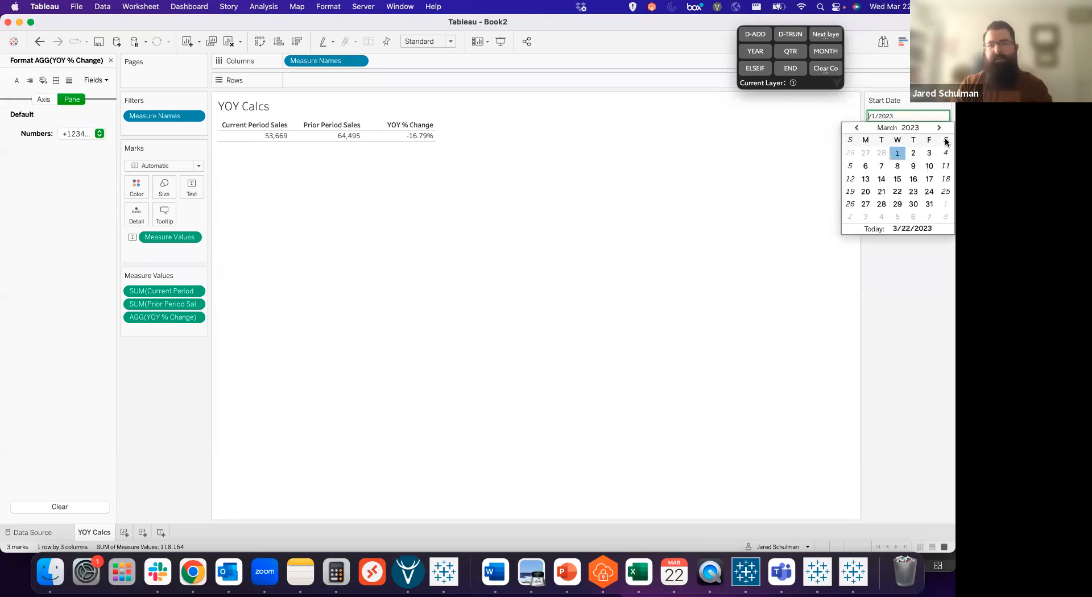
left_click(855, 128)
type("1")
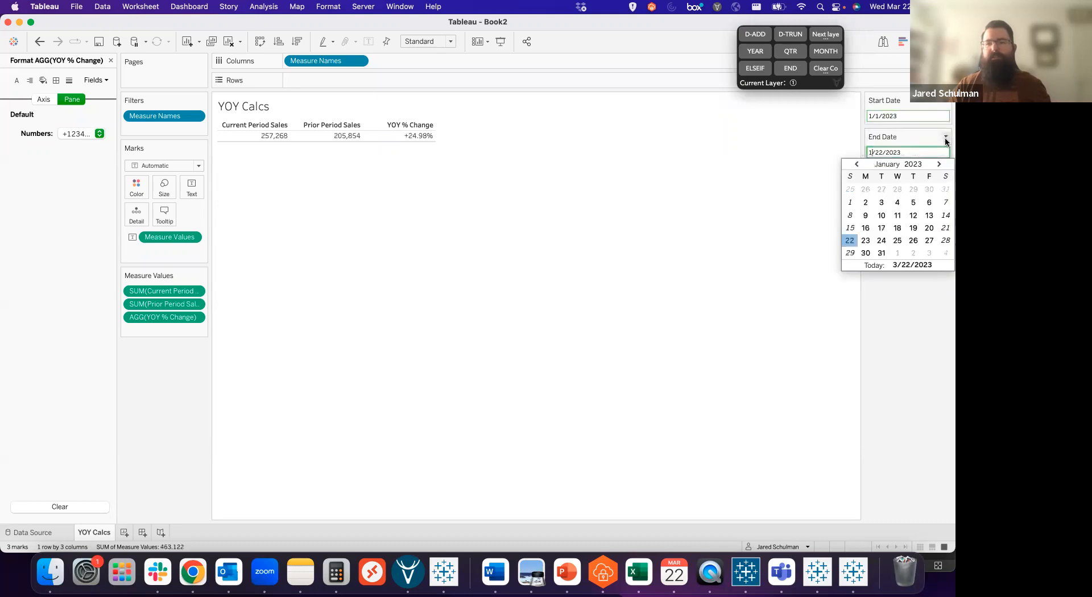
left_click(881, 252)
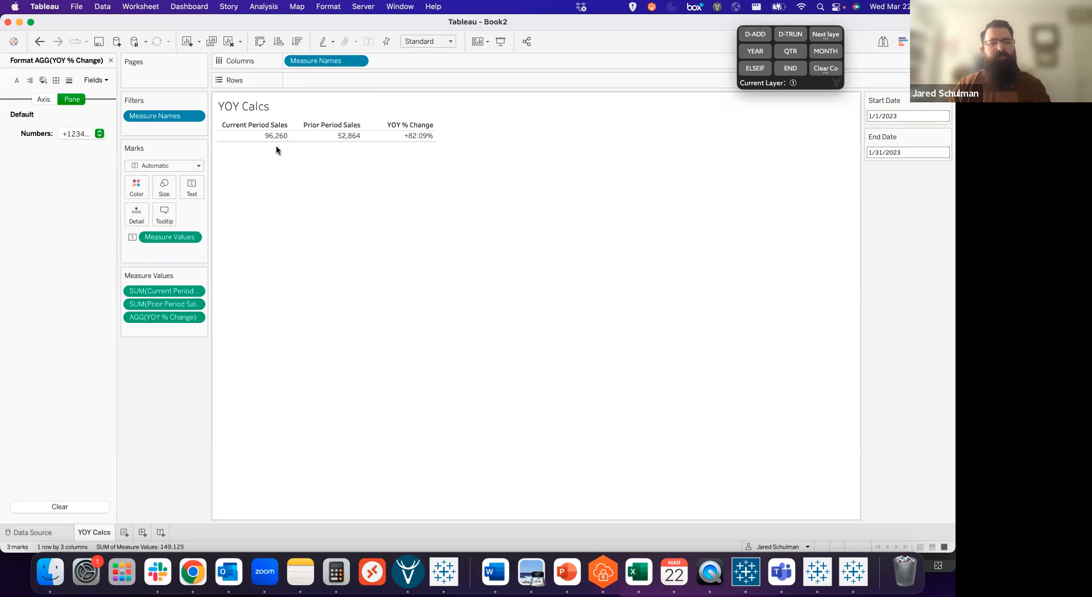
mouse_move(420, 146)
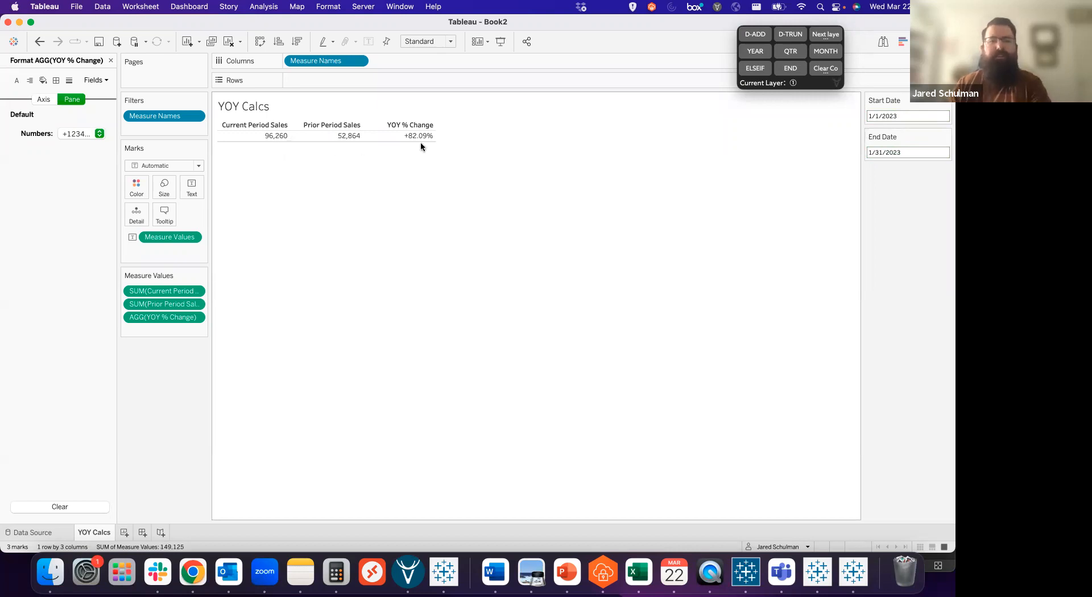
mouse_move(419, 150)
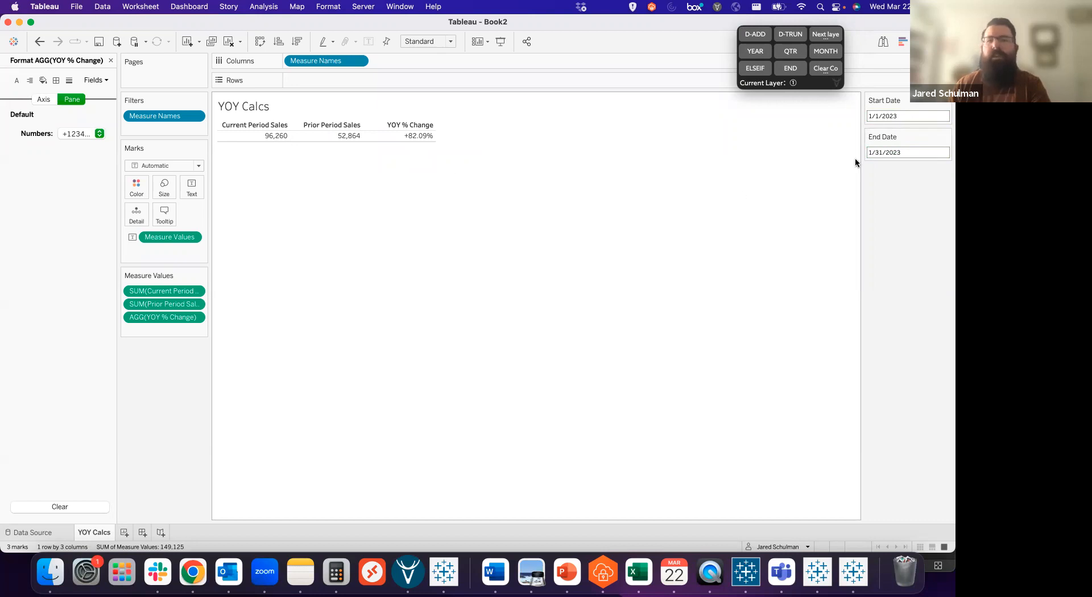
mouse_move(289, 172)
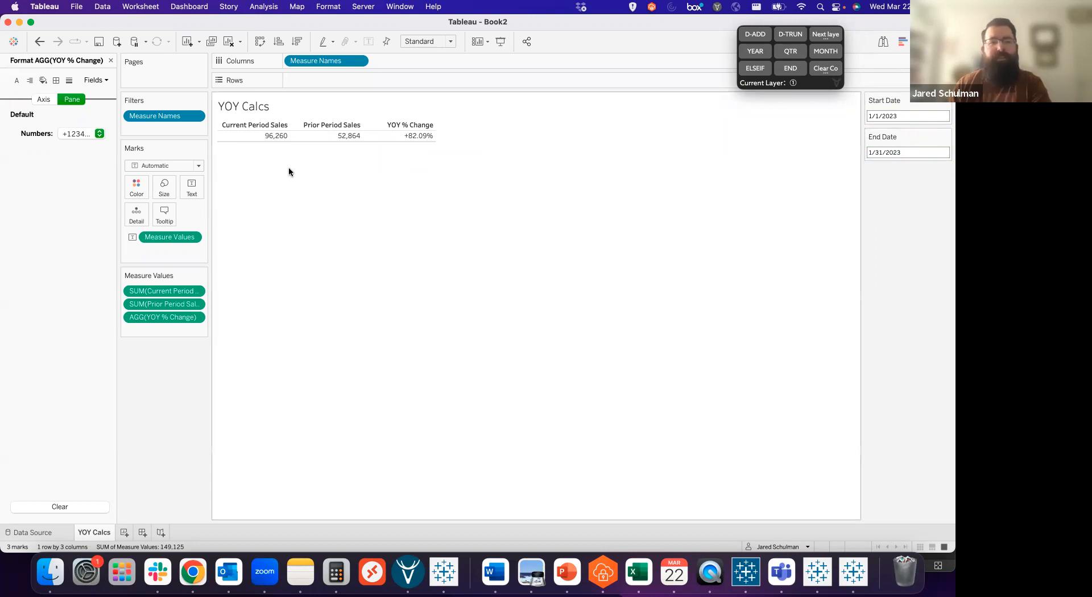
mouse_move(491, 176)
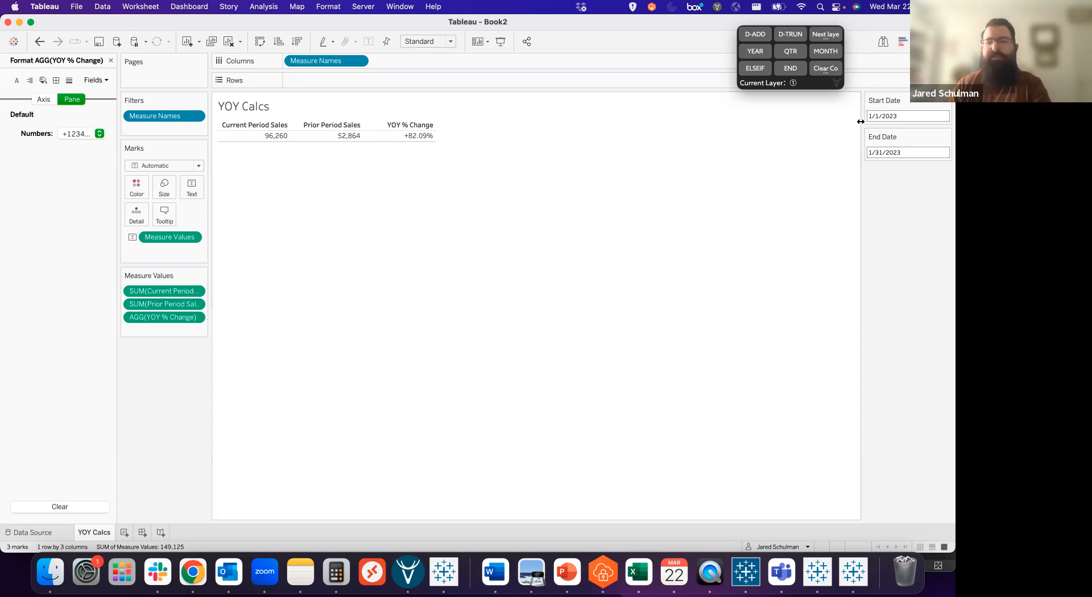
mouse_move(850, 157)
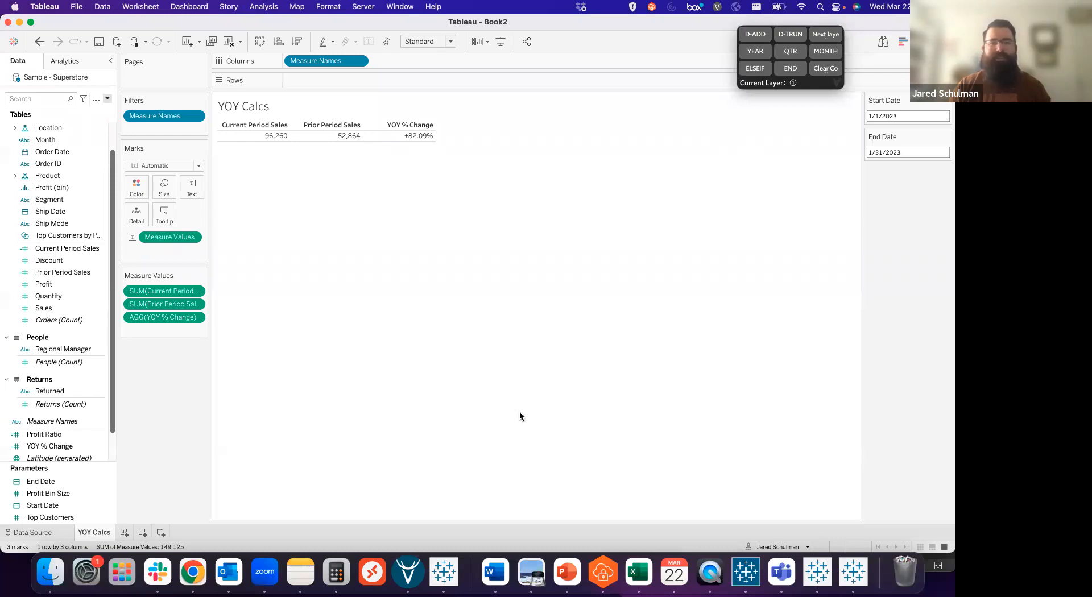
mouse_move(526, 66)
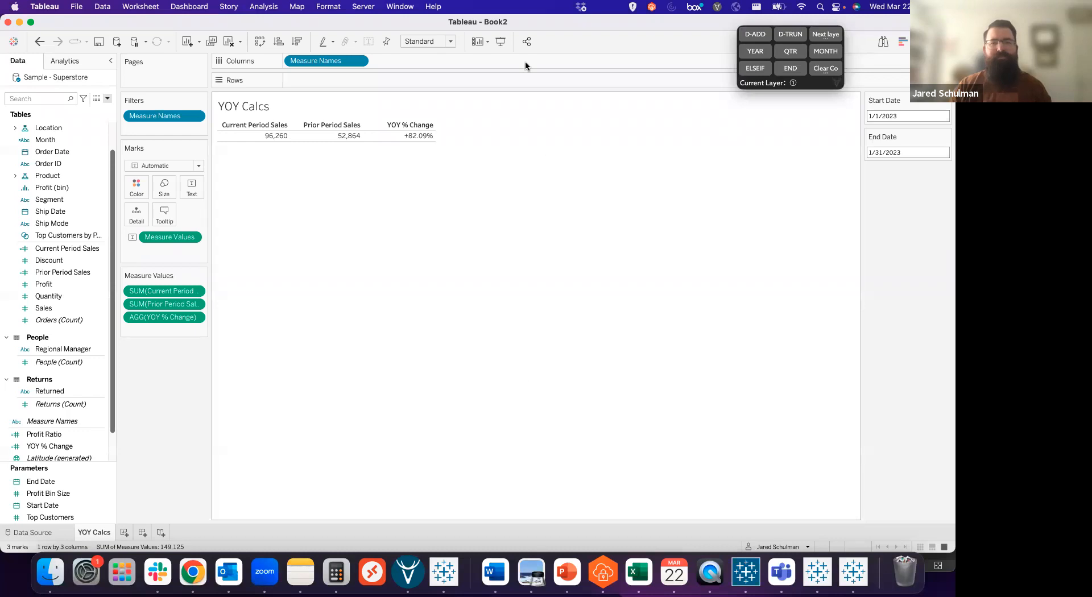